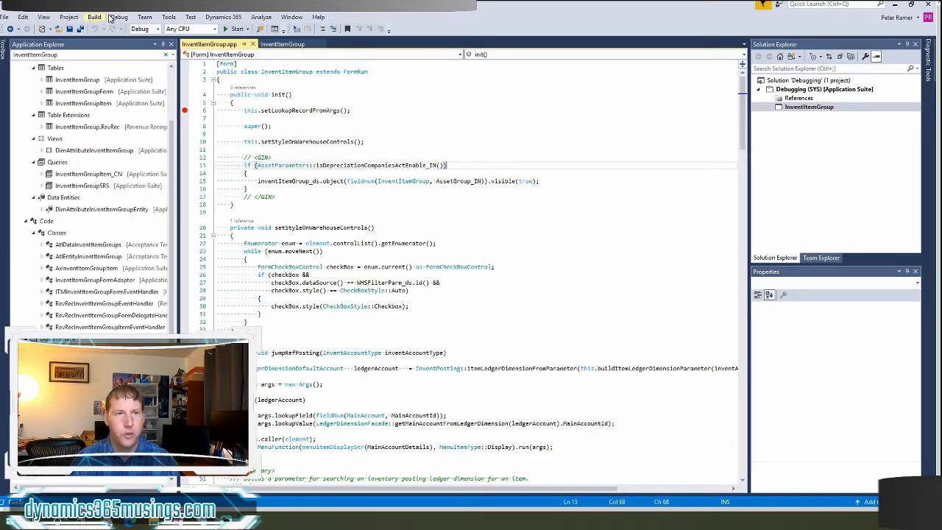
# Step: Review the Attach to Process list for all users, then dismiss it without attaching
pyautogui.click(117, 17)
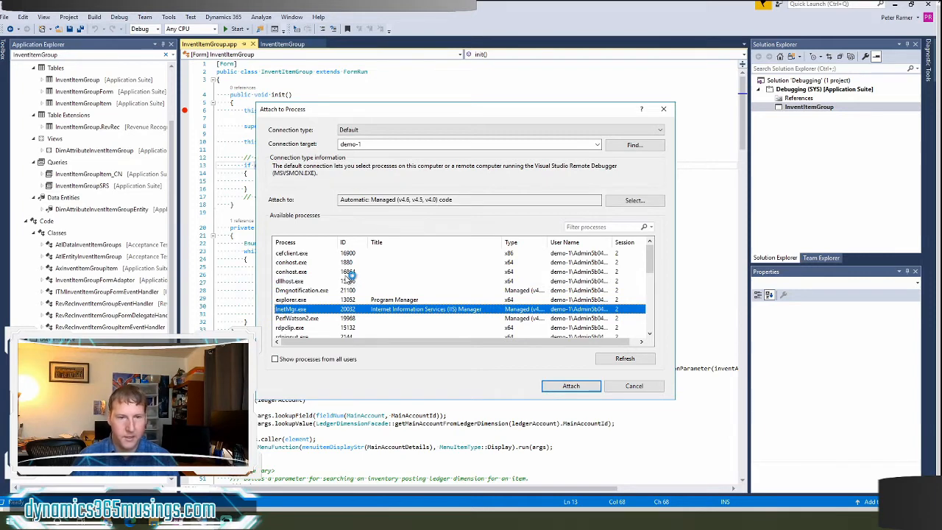
pyautogui.click(276, 359)
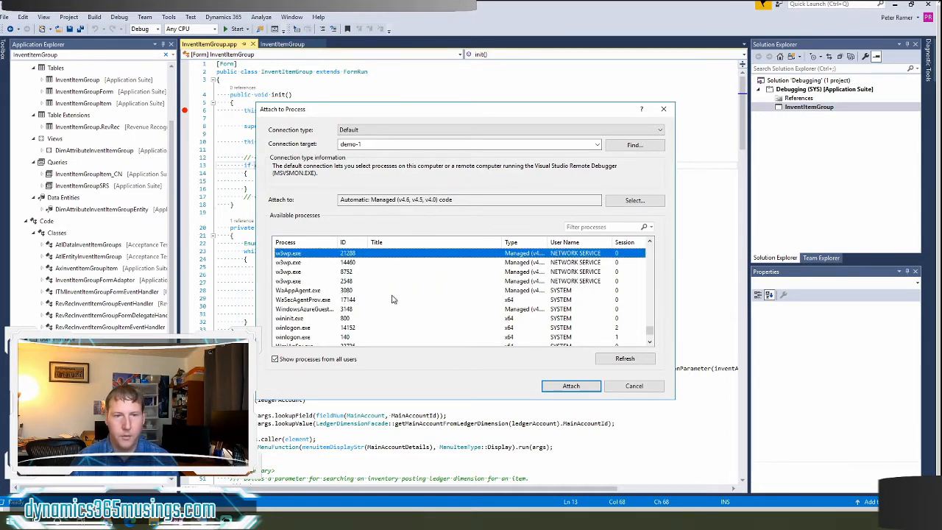
pyautogui.click(633, 385)
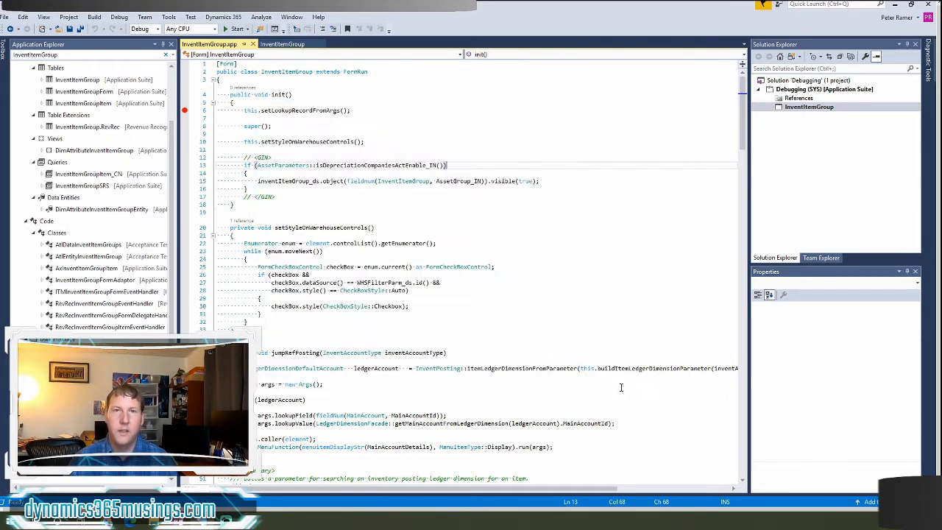
pyautogui.moveTo(589, 319)
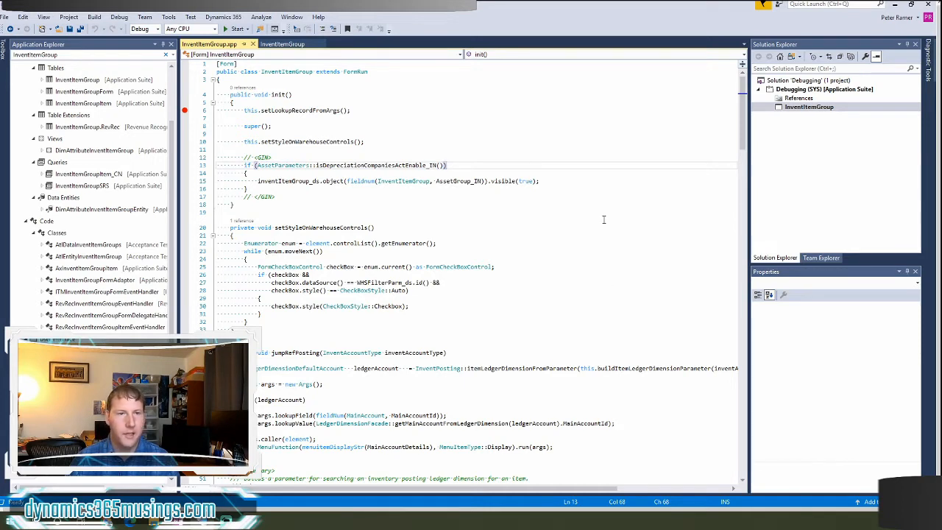
pyautogui.moveTo(569, 187)
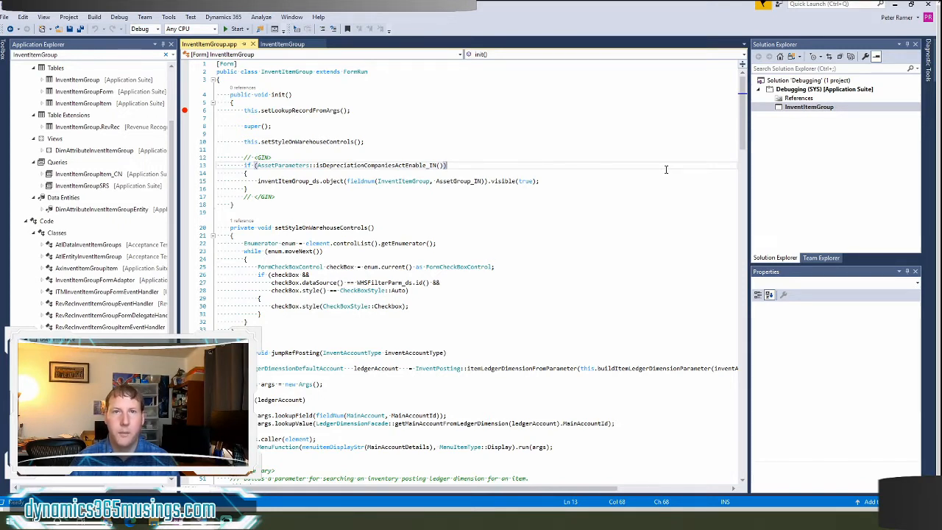
pyautogui.moveTo(861, 159)
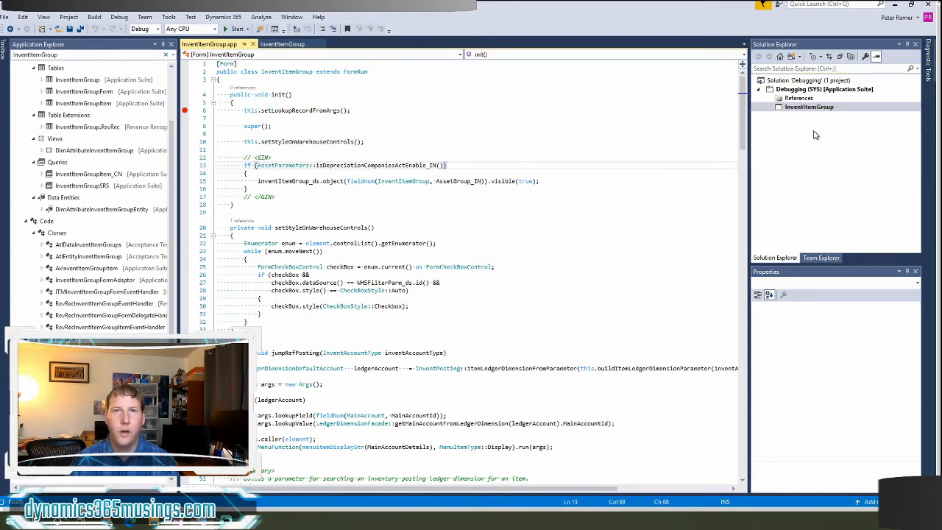
pyautogui.moveTo(730, 112)
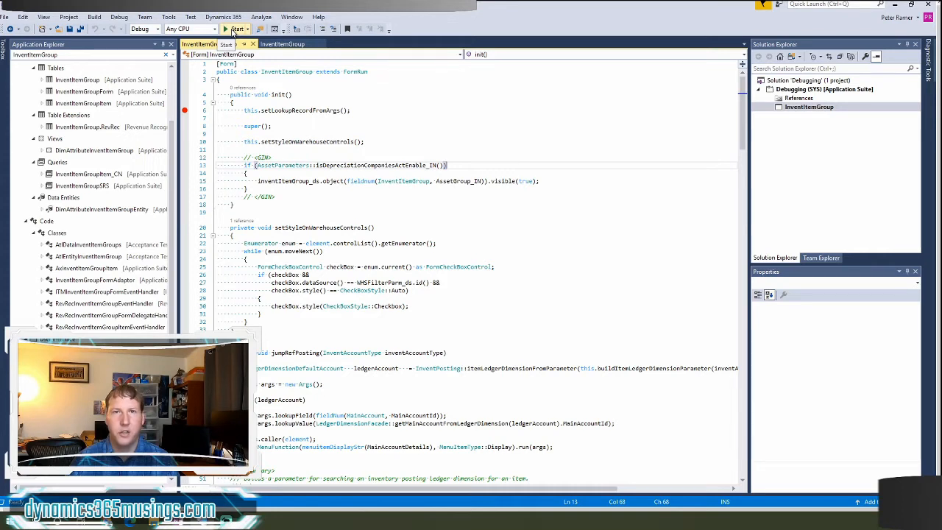
pyautogui.click(209, 44)
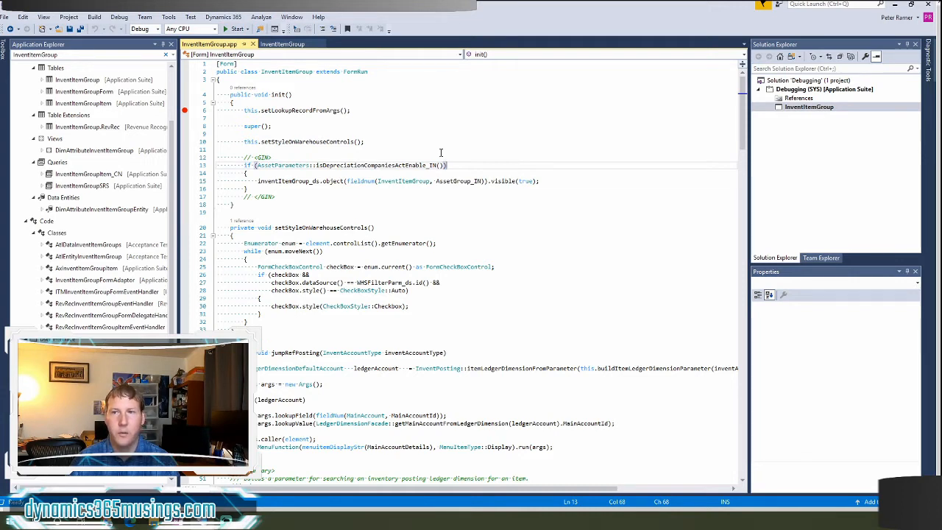
pyautogui.moveTo(701, 125)
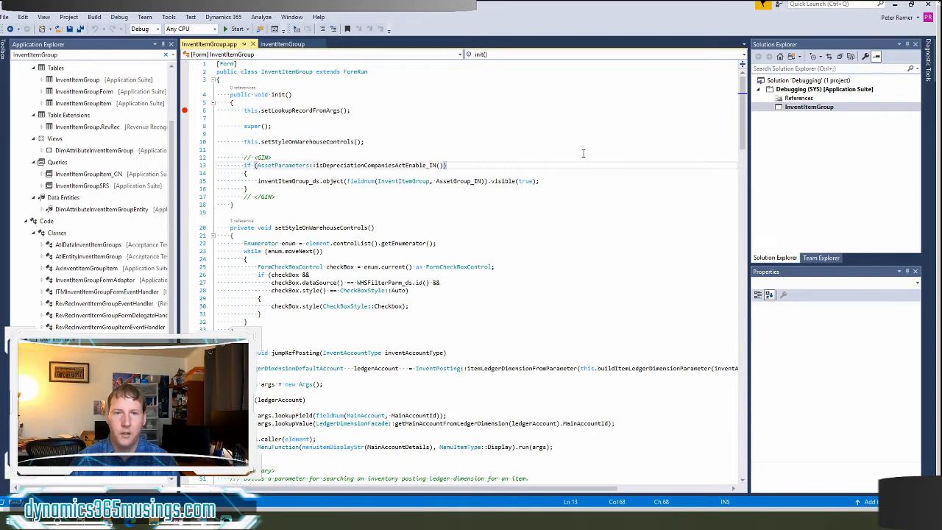
pyautogui.moveTo(383, 89)
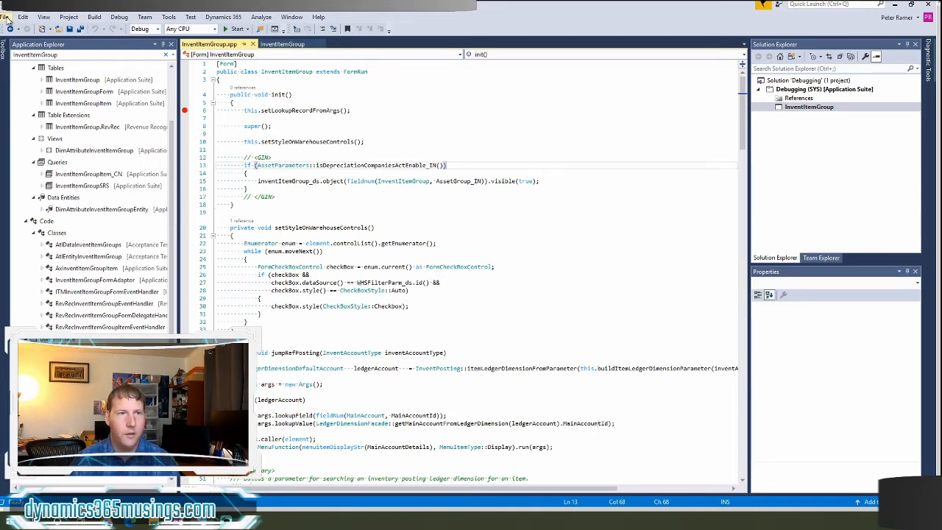
# Step: Start a new Dynamics 365 Finance Operations project named Debugging2 in a new solution
pyautogui.click(7, 16)
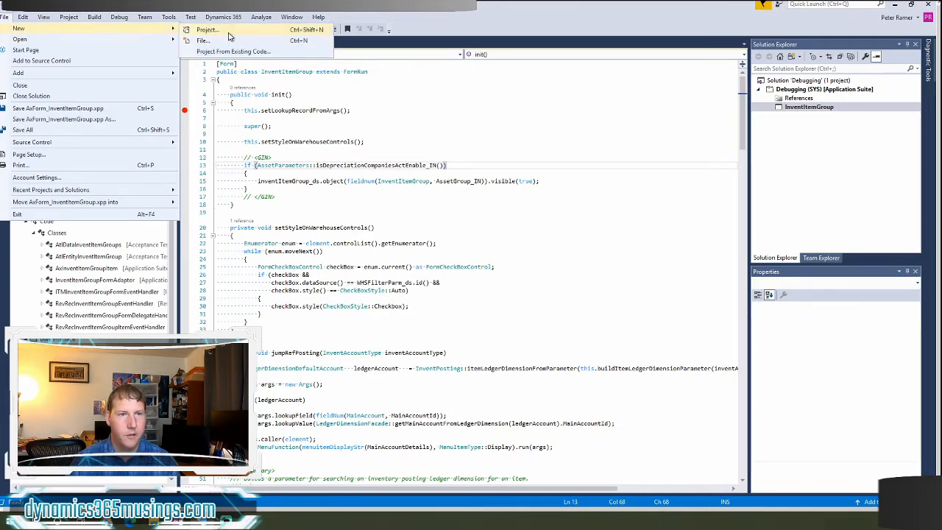
pyautogui.click(206, 30)
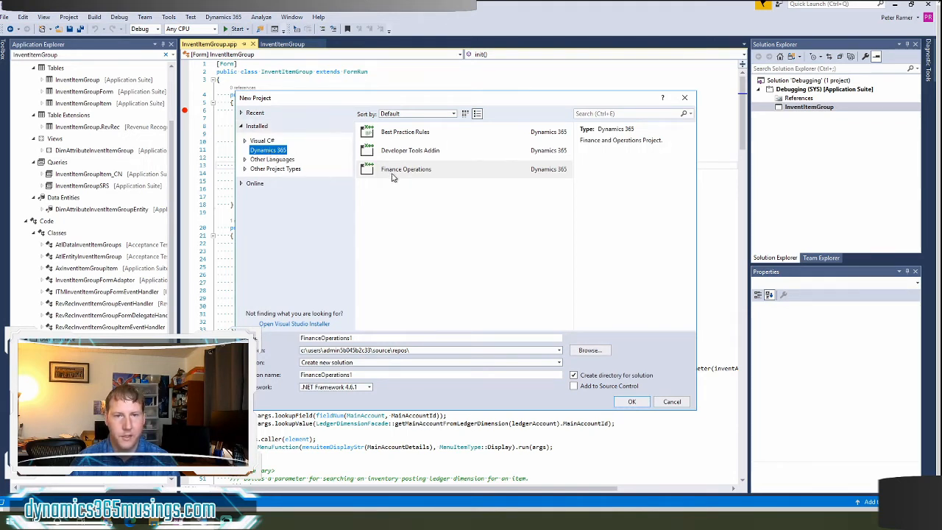
pyautogui.click(407, 168)
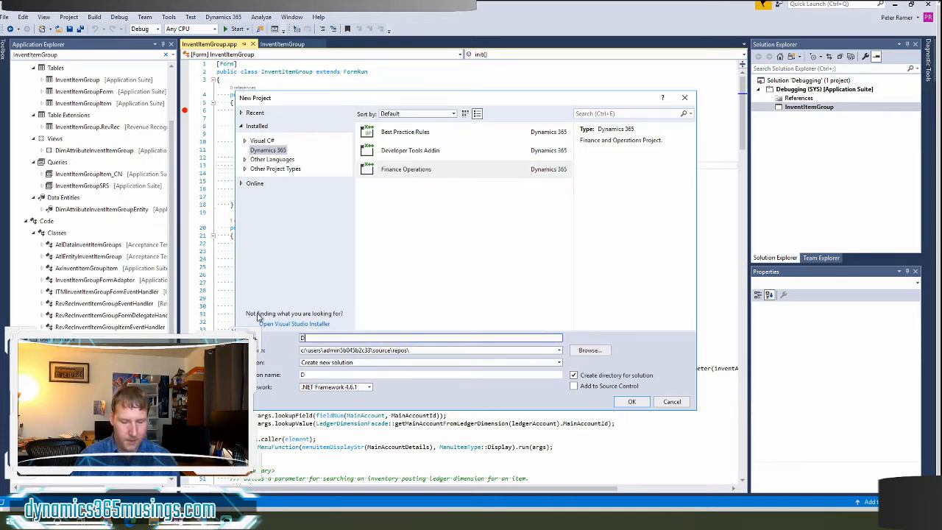
pyautogui.write('Debugging2')
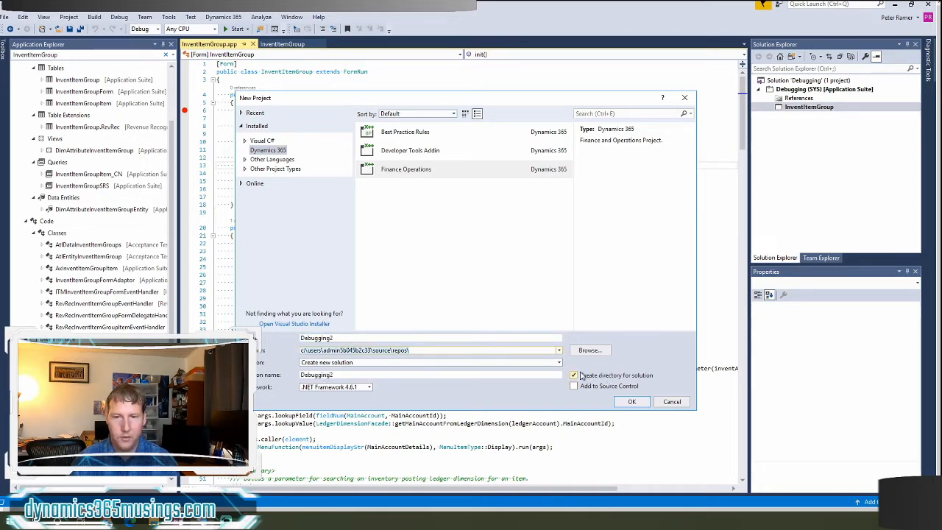
pyautogui.click(575, 375)
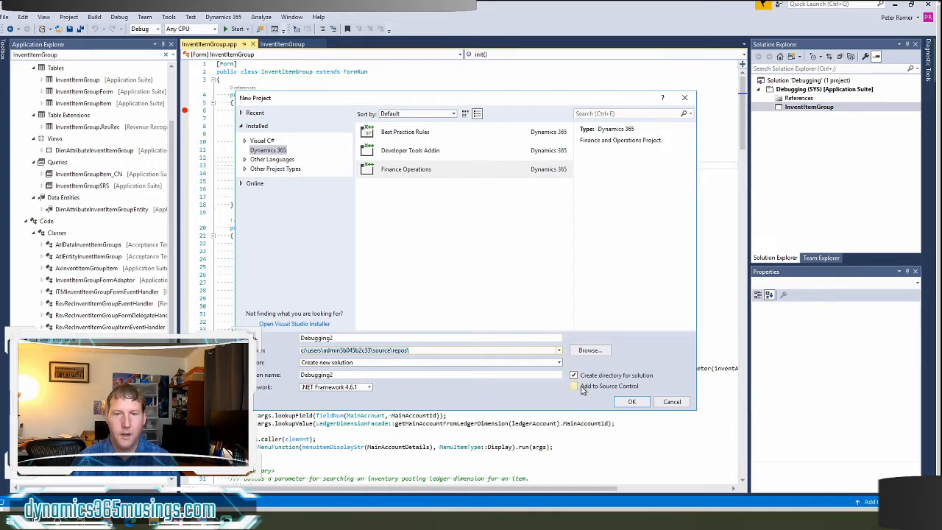
pyautogui.click(574, 385)
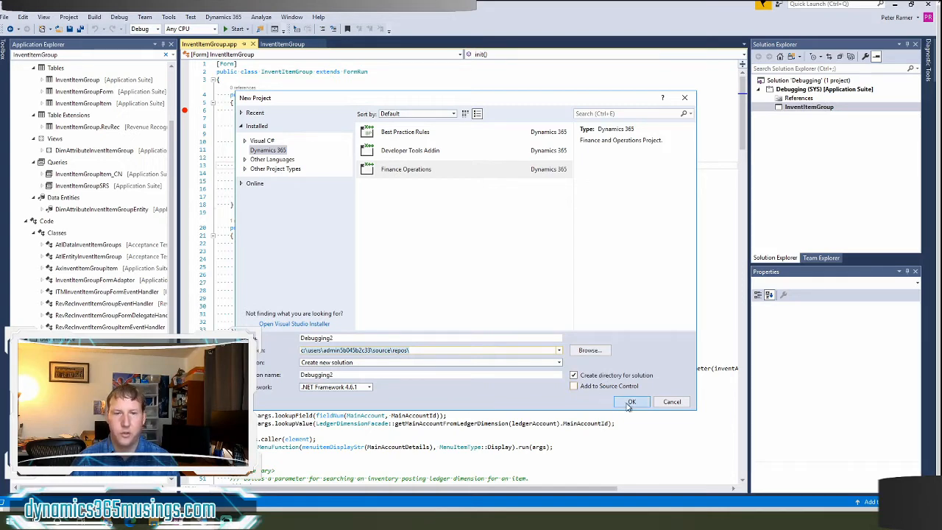
# Step: Create the Debugging2 solution and project by confirming the New Project dialog
pyautogui.click(630, 402)
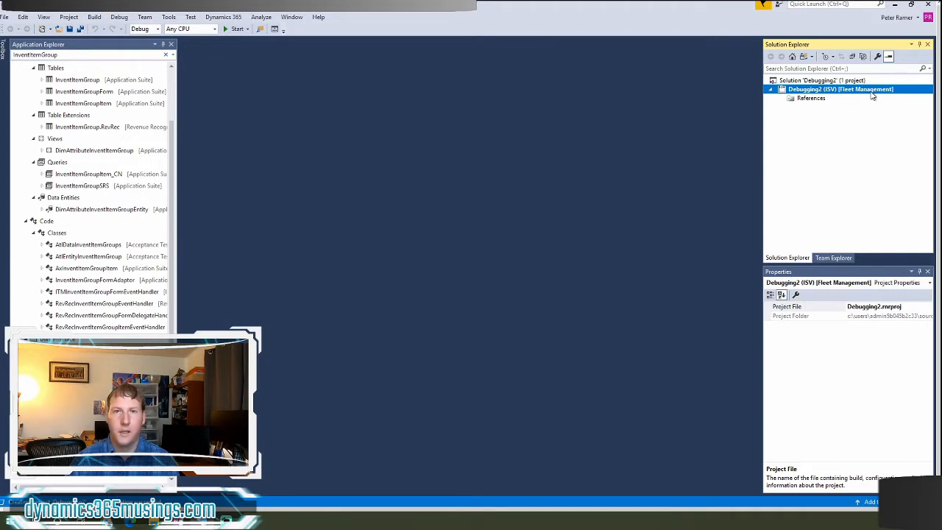
pyautogui.moveTo(845, 145)
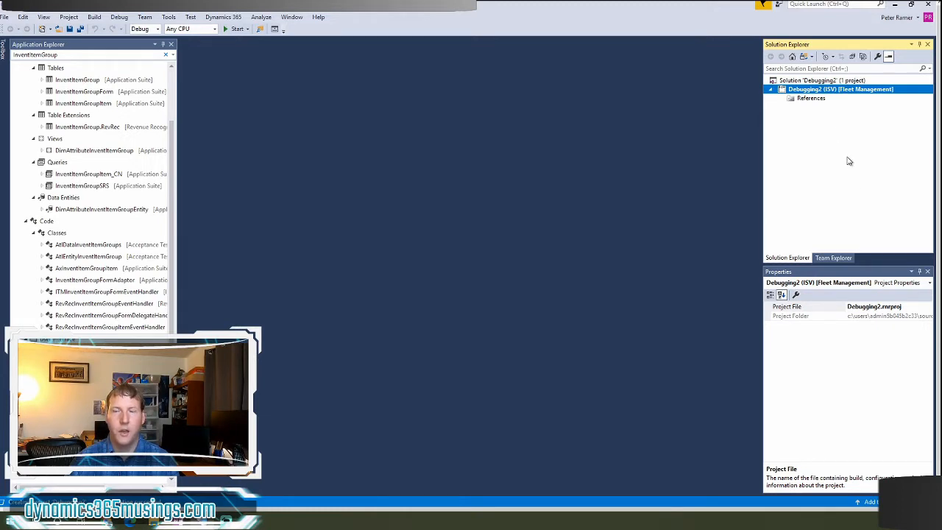
pyautogui.moveTo(383, 203)
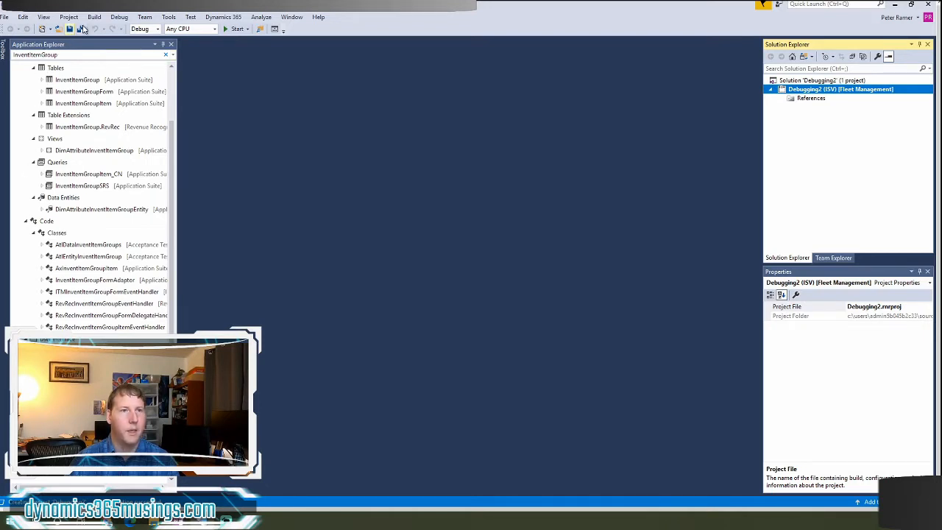
pyautogui.click(44, 18)
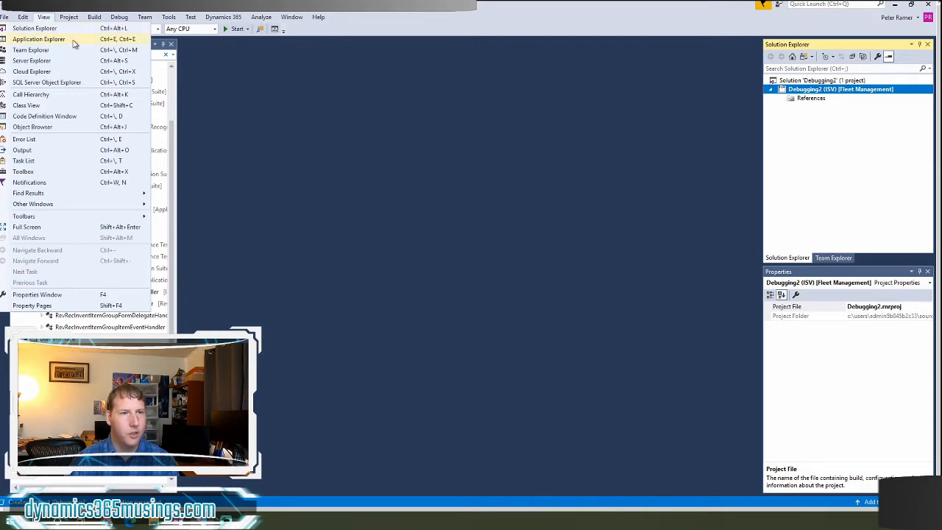
pyautogui.click(39, 38)
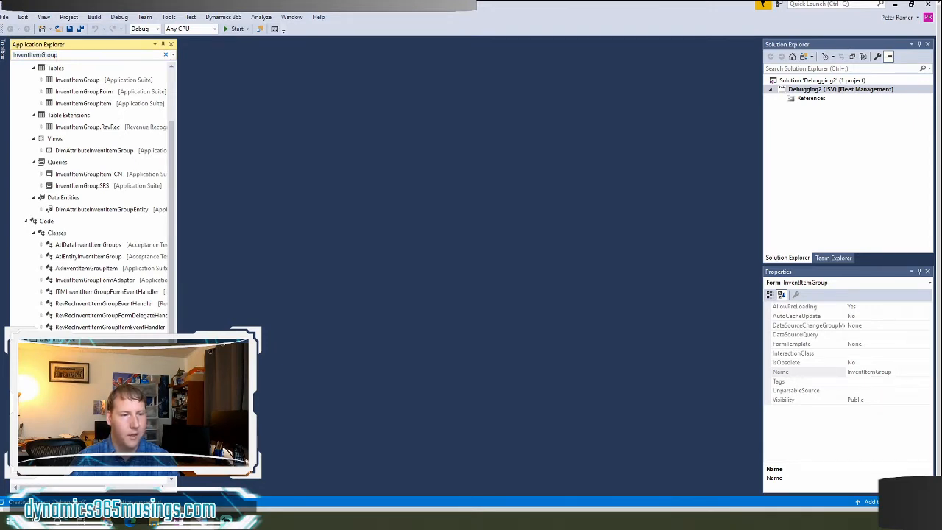
pyautogui.rightClick(100, 209)
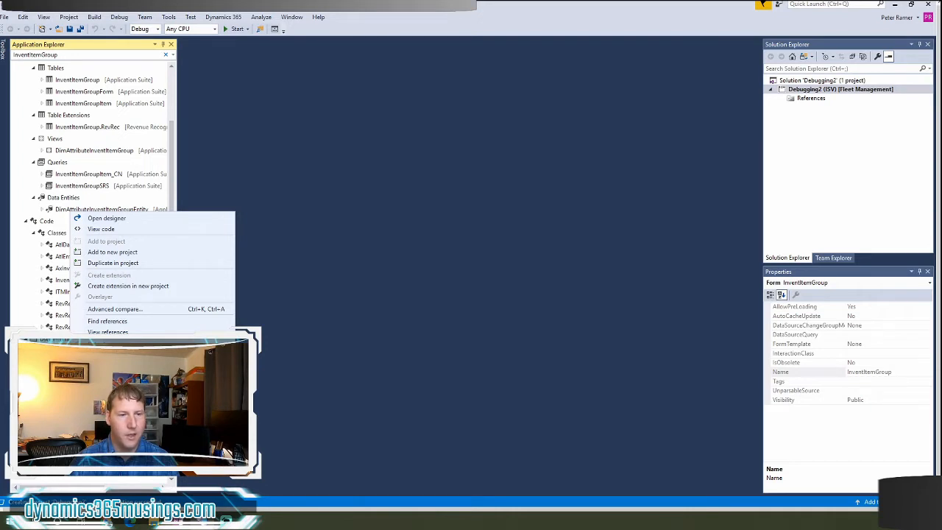
pyautogui.moveTo(97, 243)
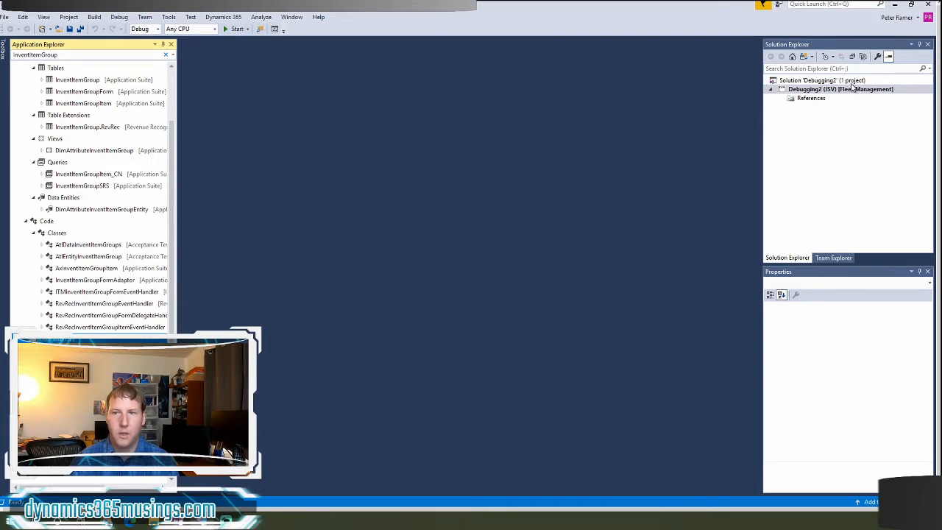
# Step: Change the Debugging2 project's model from Fleet Management to Application Suite in its Property Pages
pyautogui.click(839, 90)
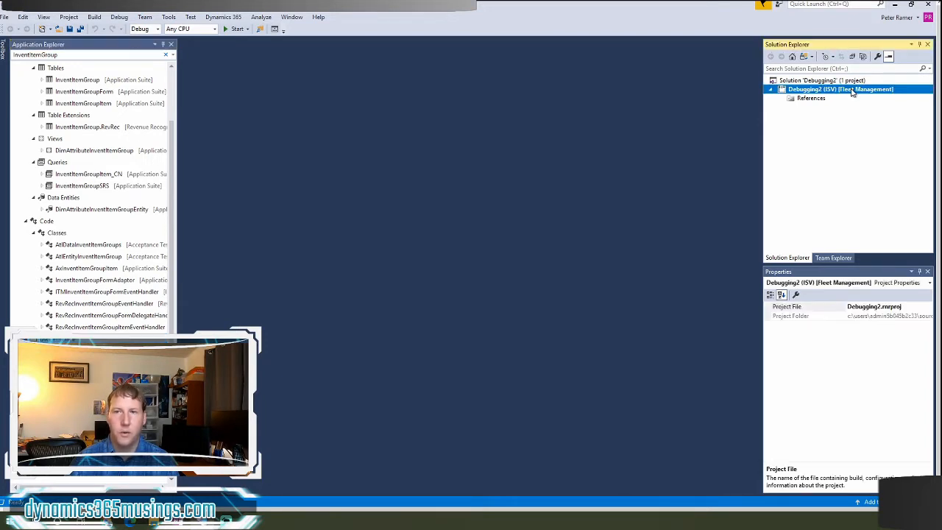
pyautogui.rightClick(839, 89)
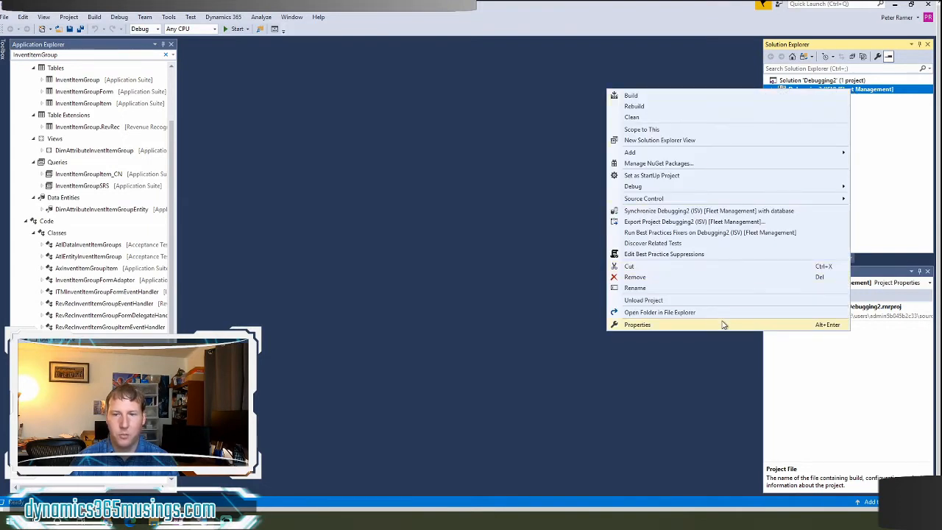
pyautogui.click(636, 326)
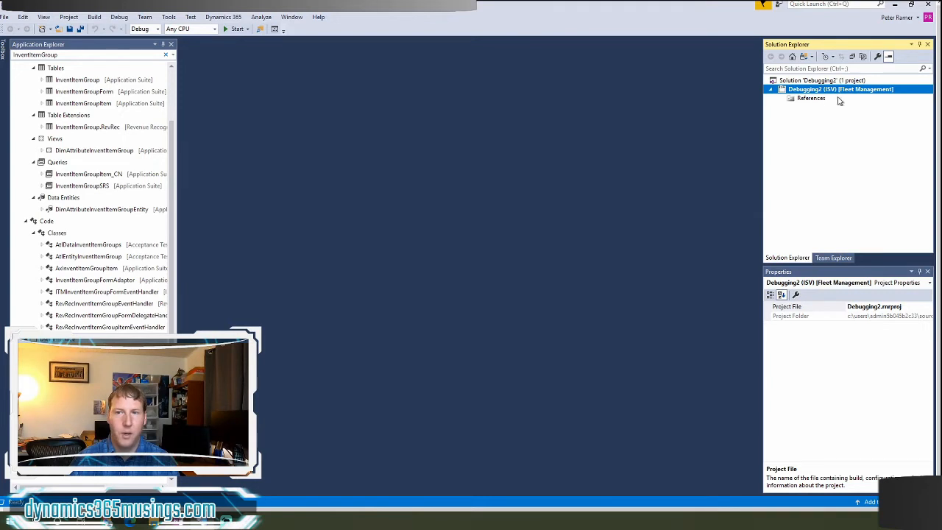
pyautogui.moveTo(826, 154)
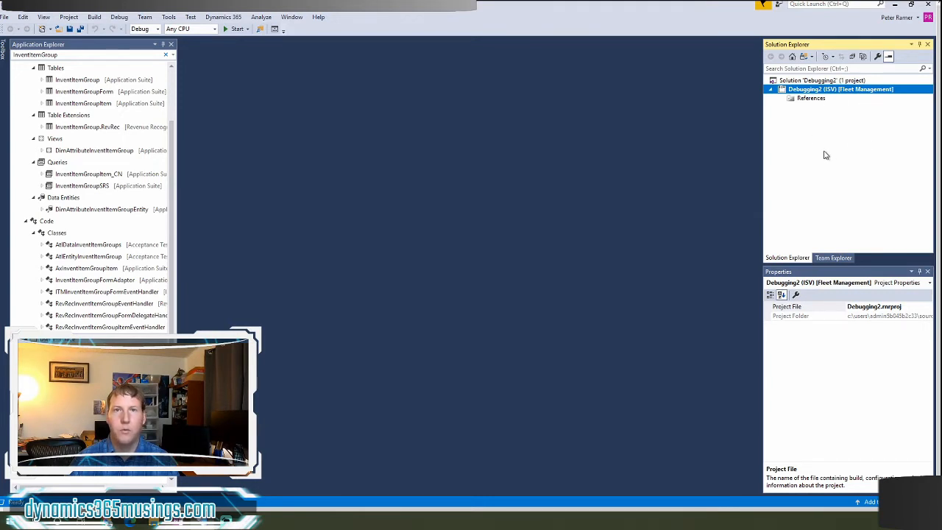
pyautogui.rightClick(839, 90)
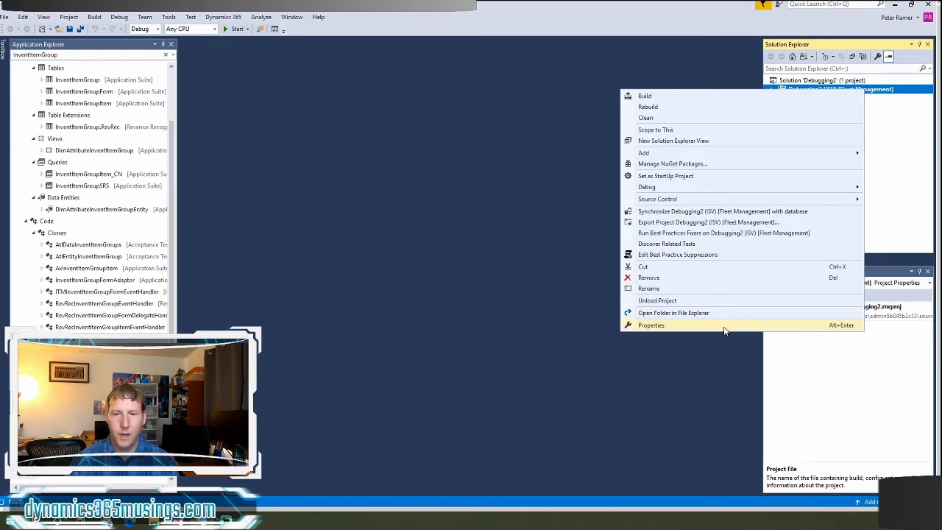
pyautogui.click(651, 325)
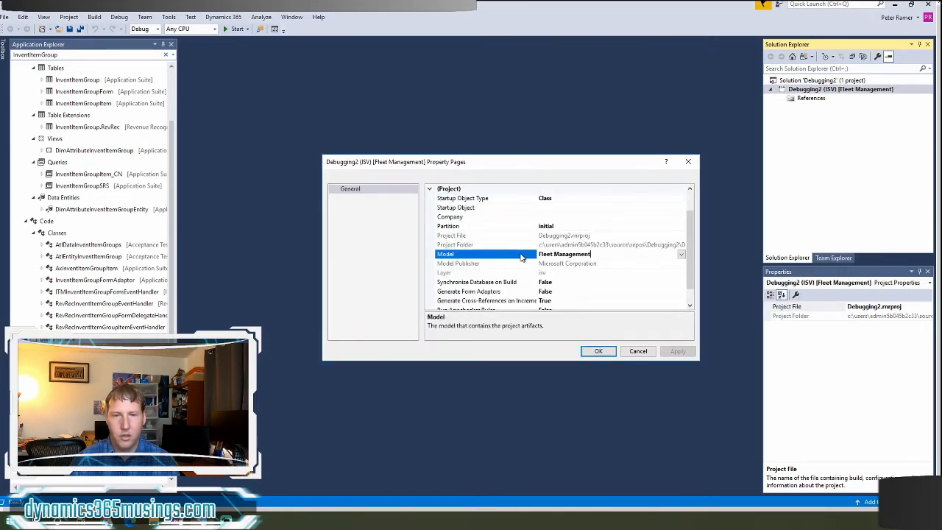
pyautogui.click(680, 253)
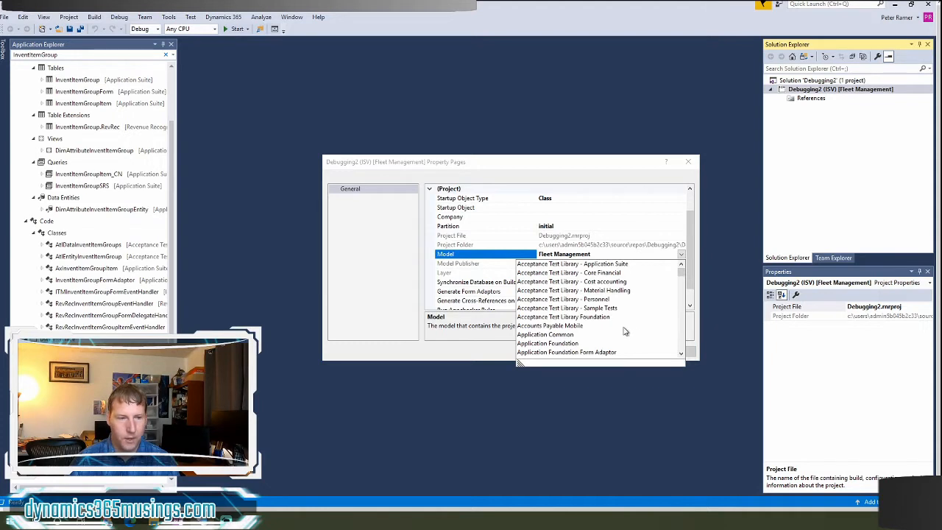
pyautogui.scroll(-3)
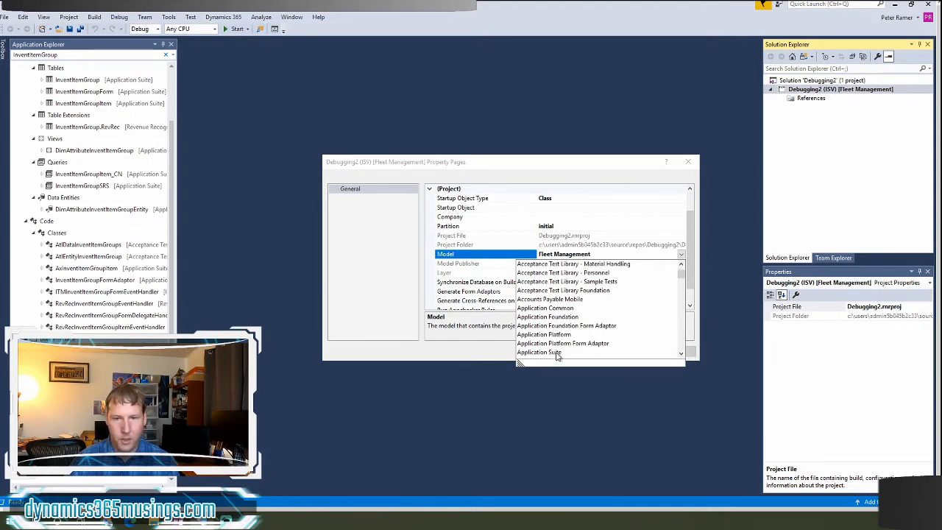
pyautogui.click(539, 352)
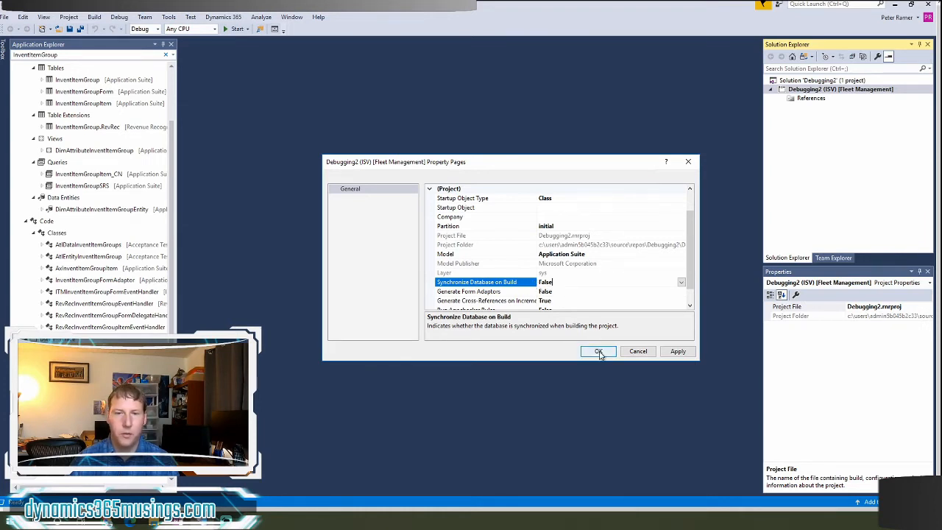
pyautogui.click(598, 351)
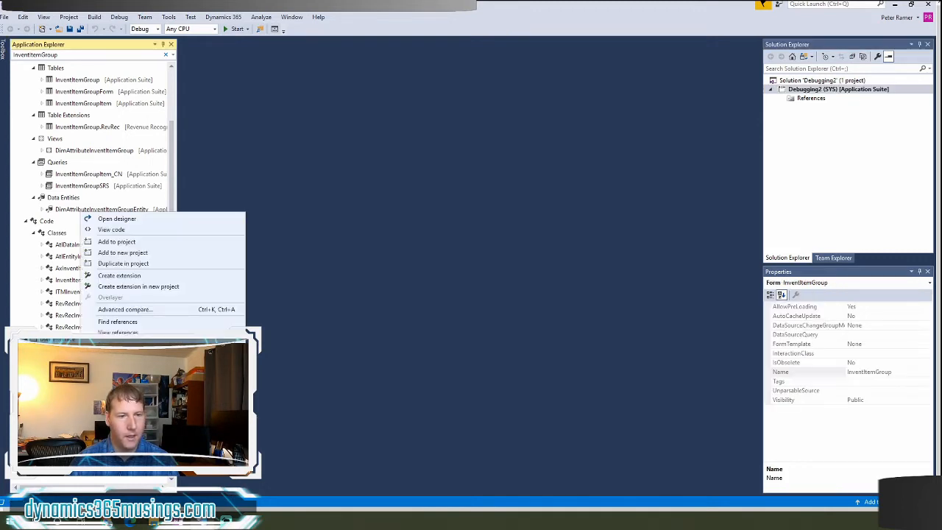
pyautogui.moveTo(116, 241)
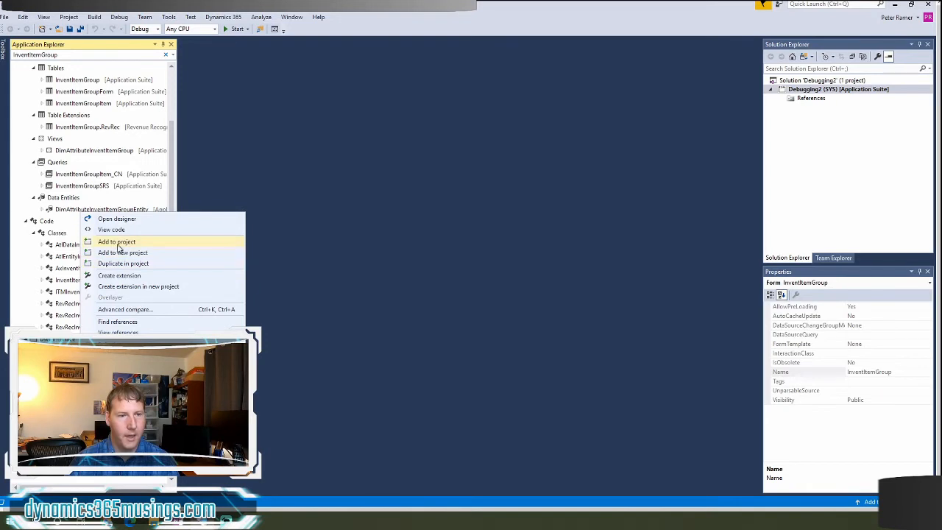
# Step: Add the InventItemGroup form from Application Explorer to the Debugging2 project and select it
pyautogui.click(117, 241)
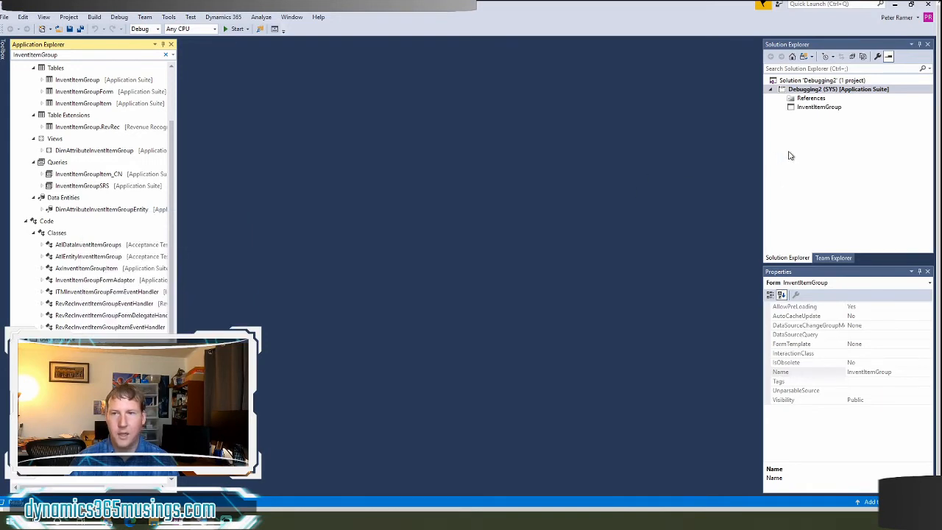
pyautogui.click(818, 106)
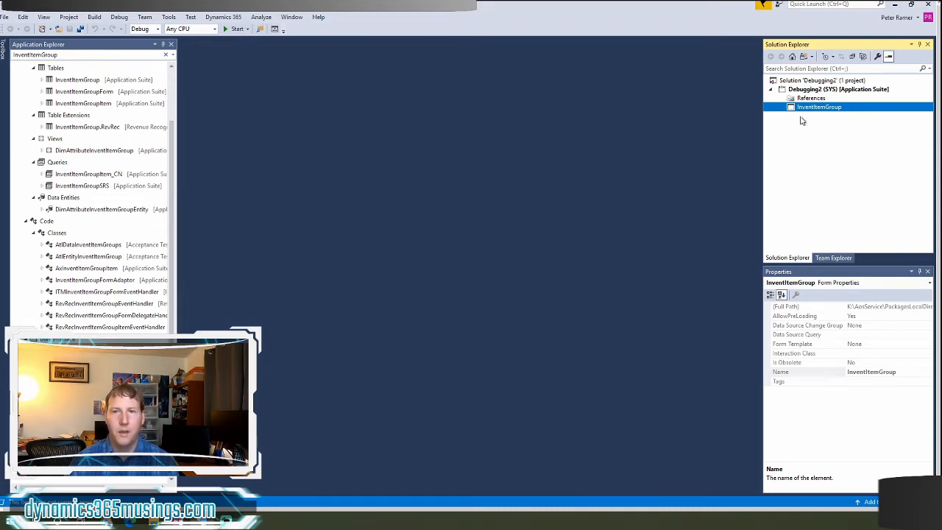
pyautogui.moveTo(237, 29)
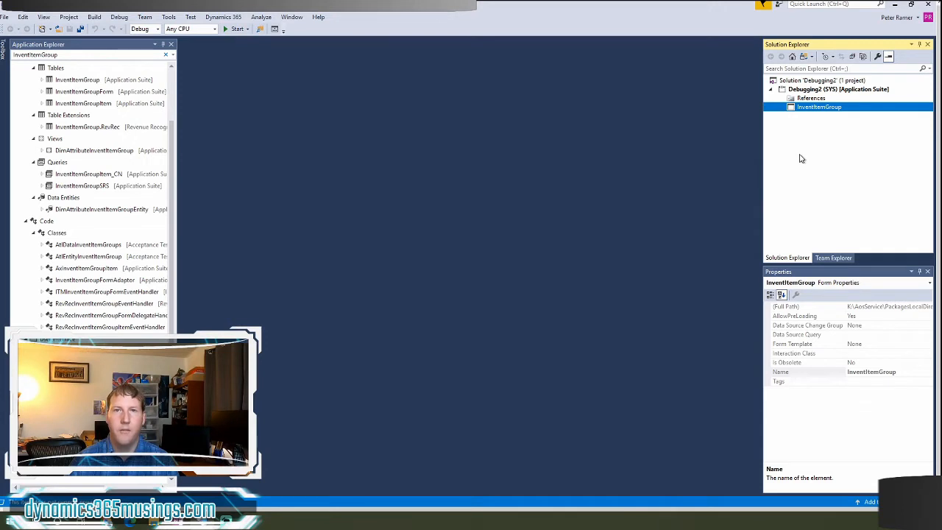
pyautogui.moveTo(848, 109)
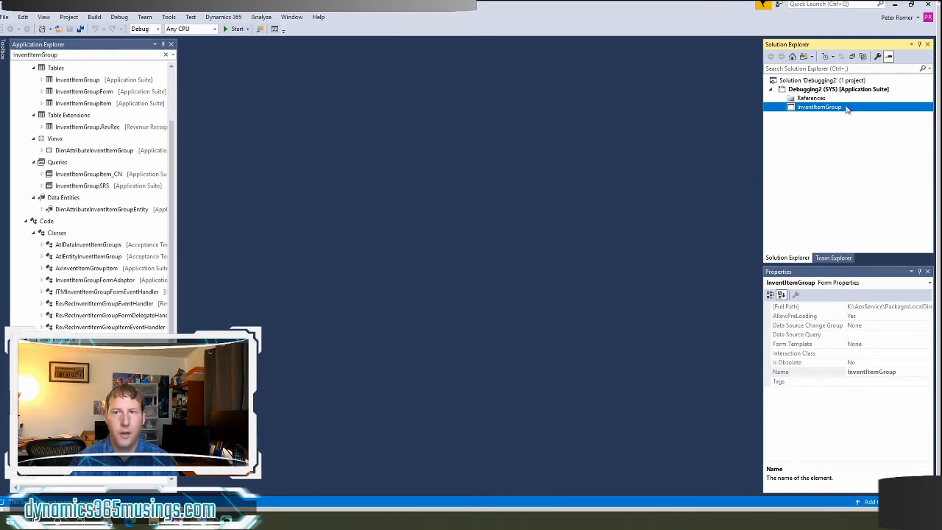
pyautogui.moveTo(827, 100)
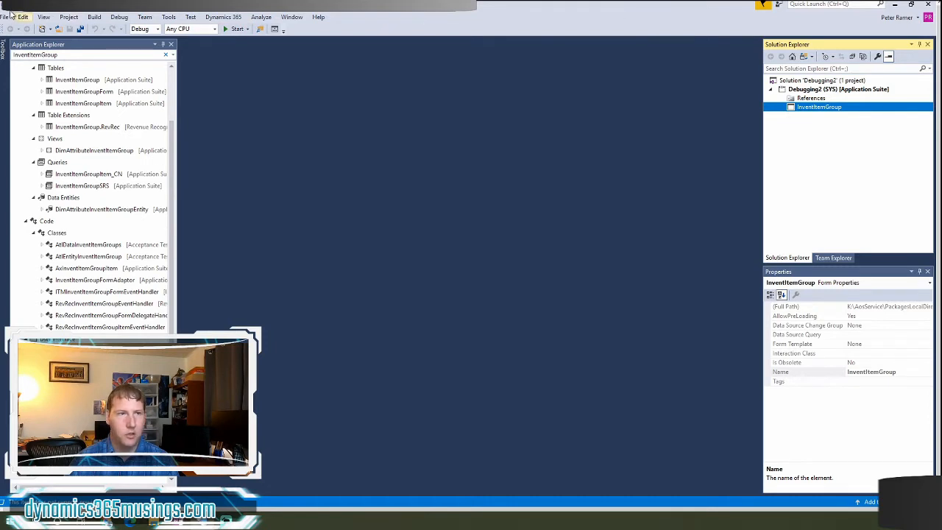
# Step: Close the current solution without saving its changes
pyautogui.click(6, 17)
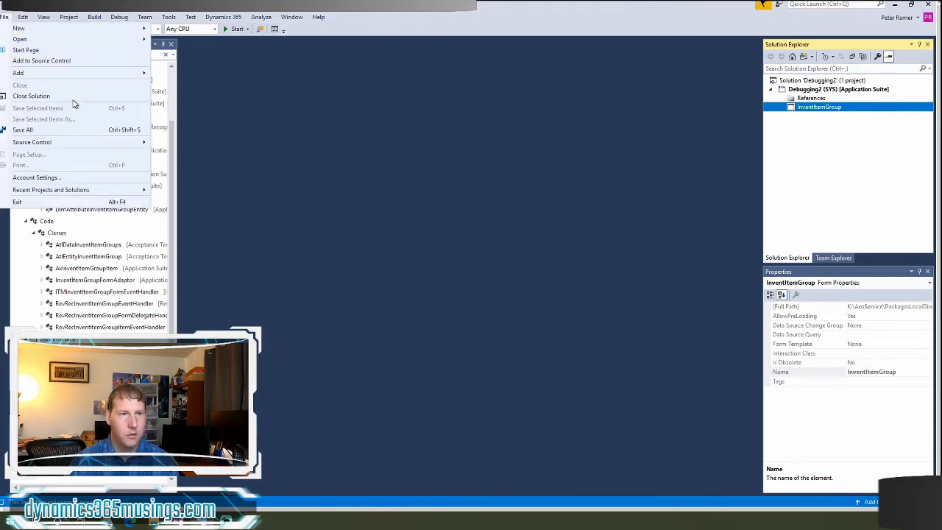
pyautogui.click(31, 96)
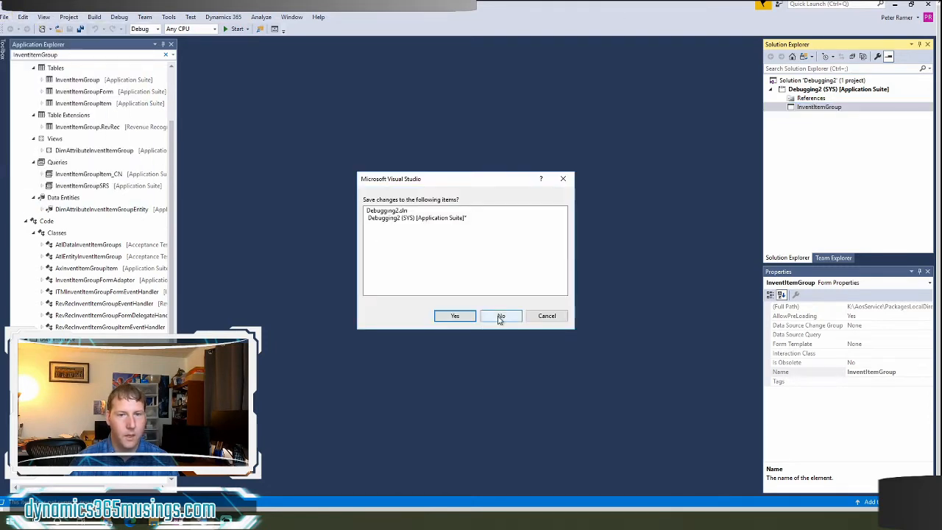
pyautogui.click(501, 316)
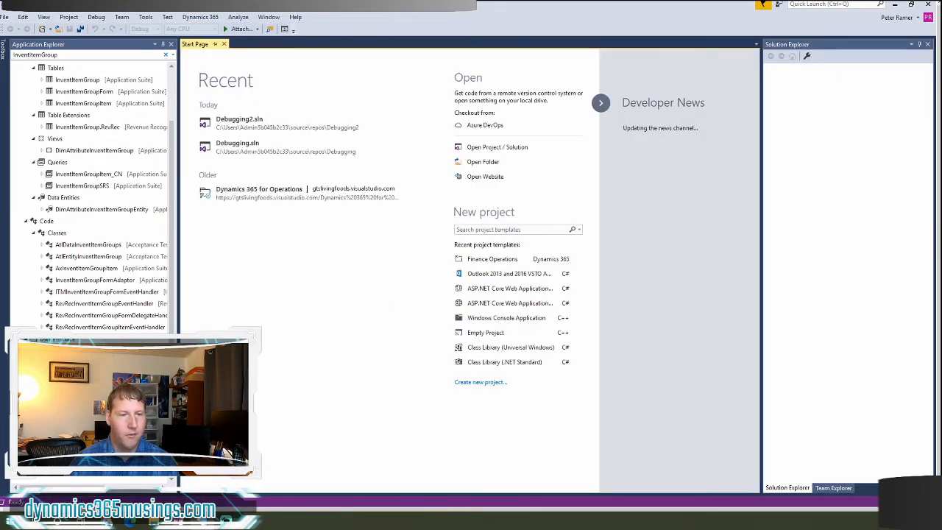
# Step: Add the InventItemGroup form to a brand-new project named Debugging2
pyautogui.rightClick(100, 209)
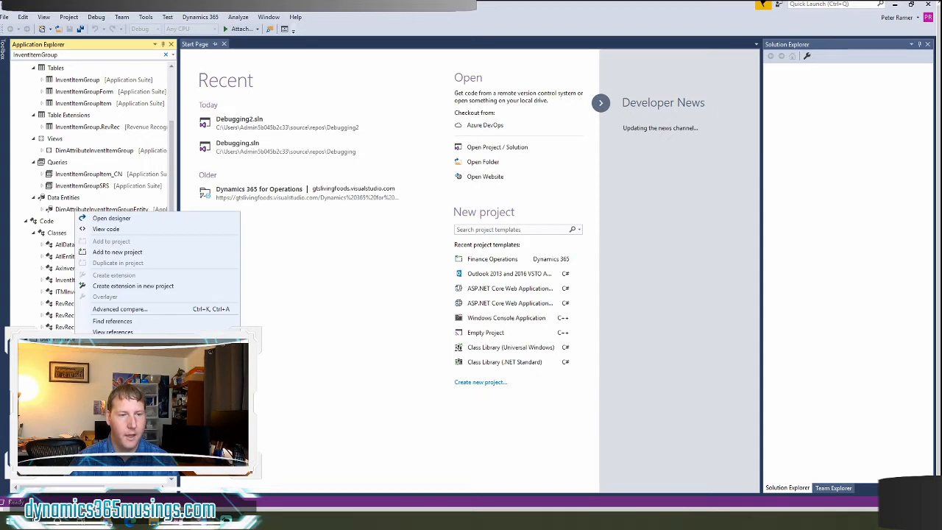
pyautogui.moveTo(118, 252)
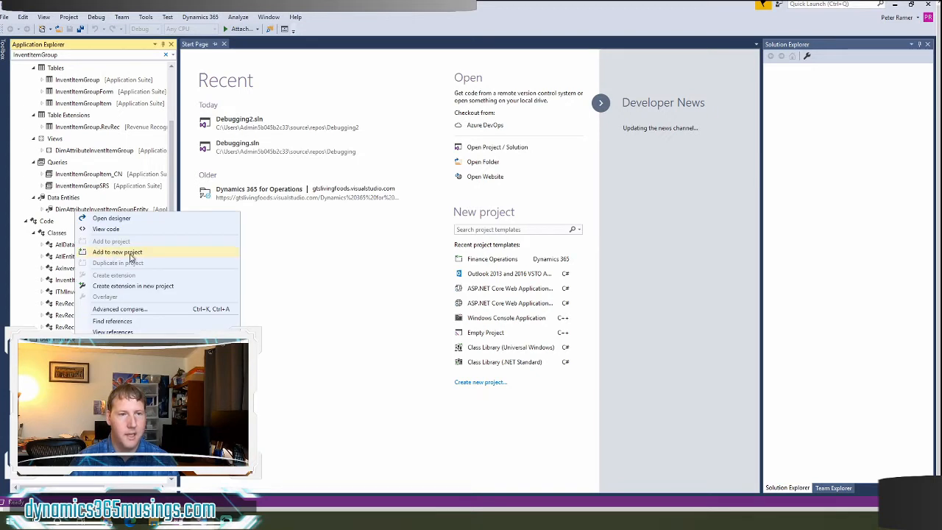
pyautogui.click(118, 252)
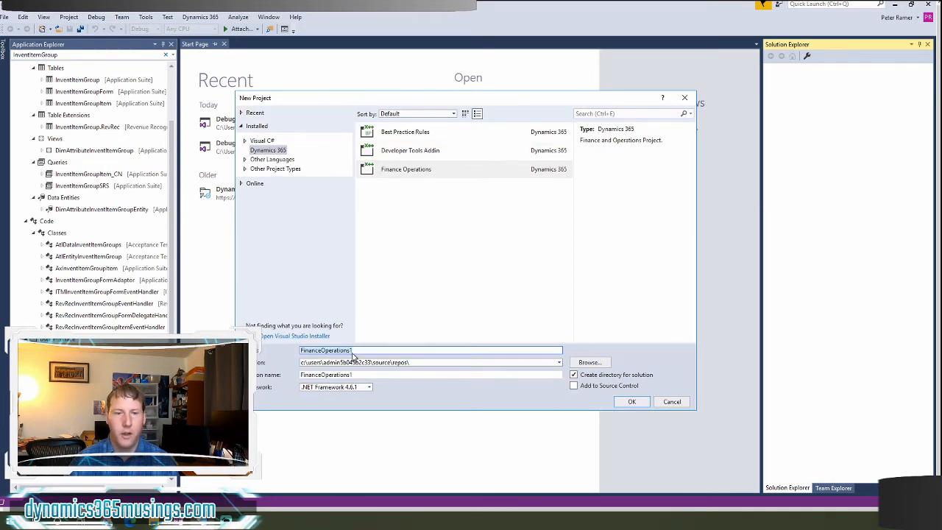
pyautogui.write('Debu')
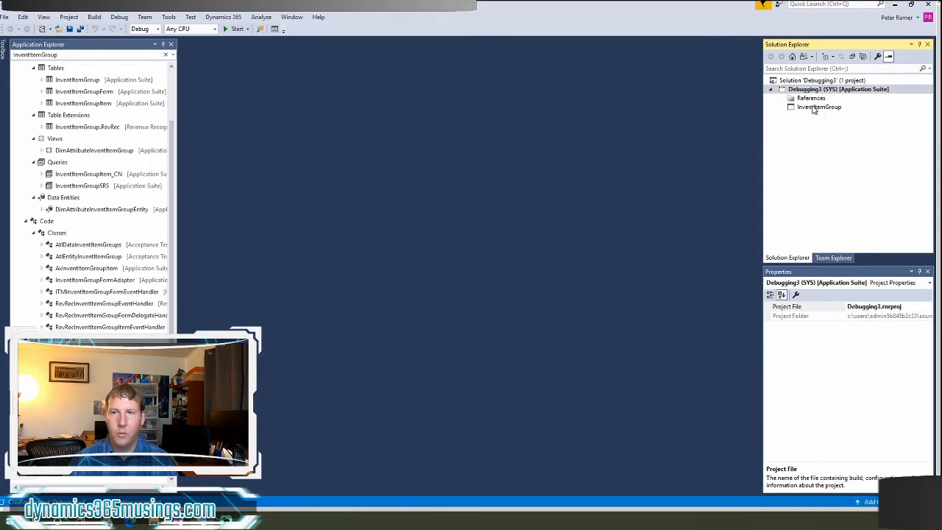
# Step: Open the InventItemGroup form in the designer and select its init method under Methods
pyautogui.click(819, 106)
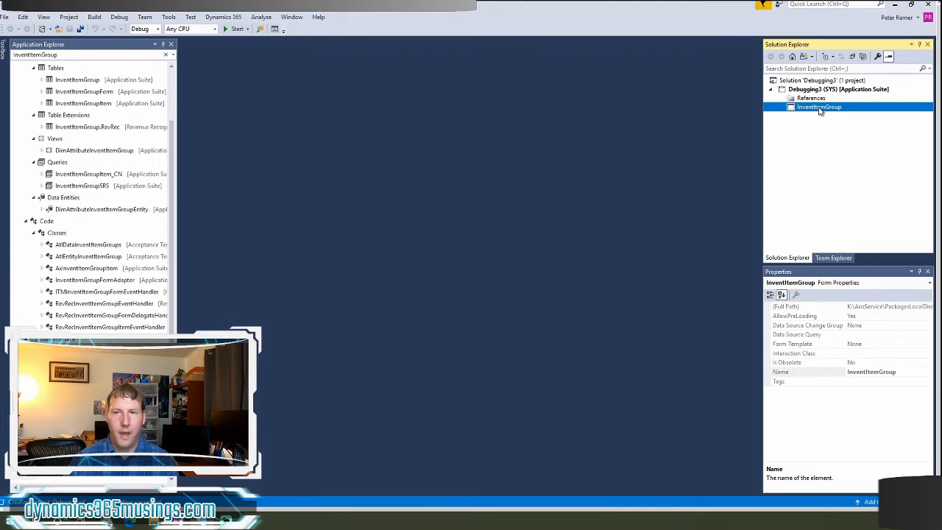
pyautogui.doubleClick(819, 106)
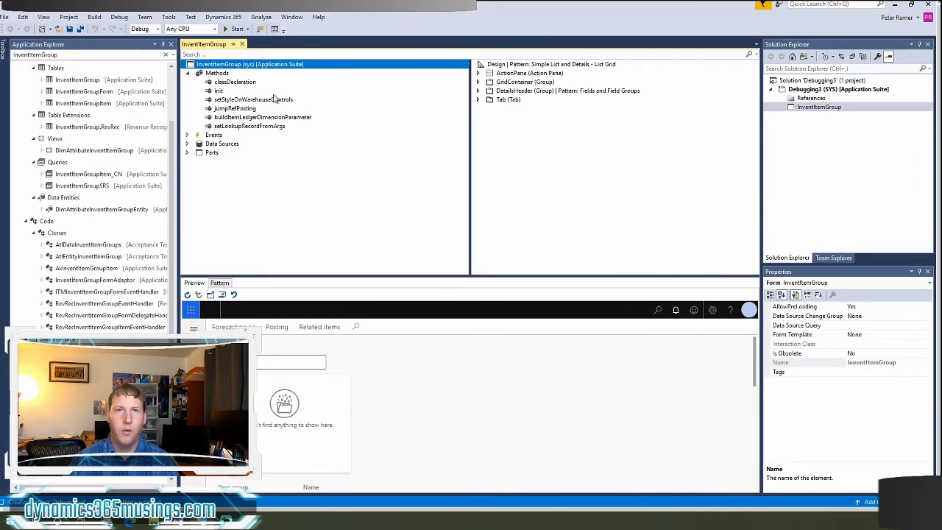
pyautogui.moveTo(315, 66)
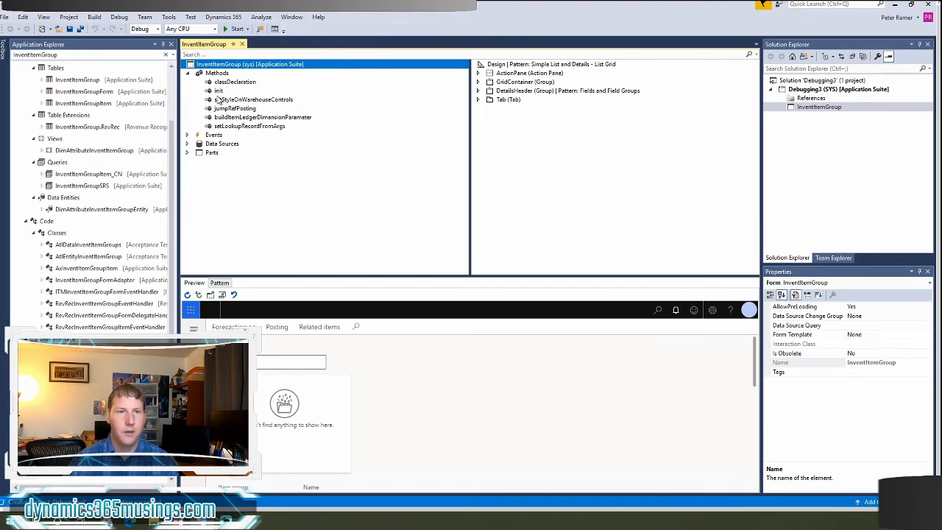
pyautogui.click(218, 91)
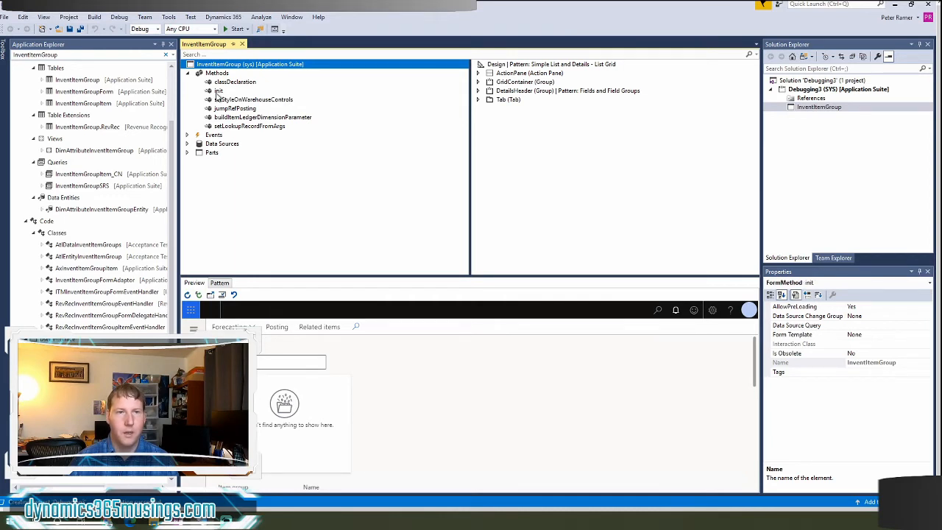
pyautogui.click(218, 90)
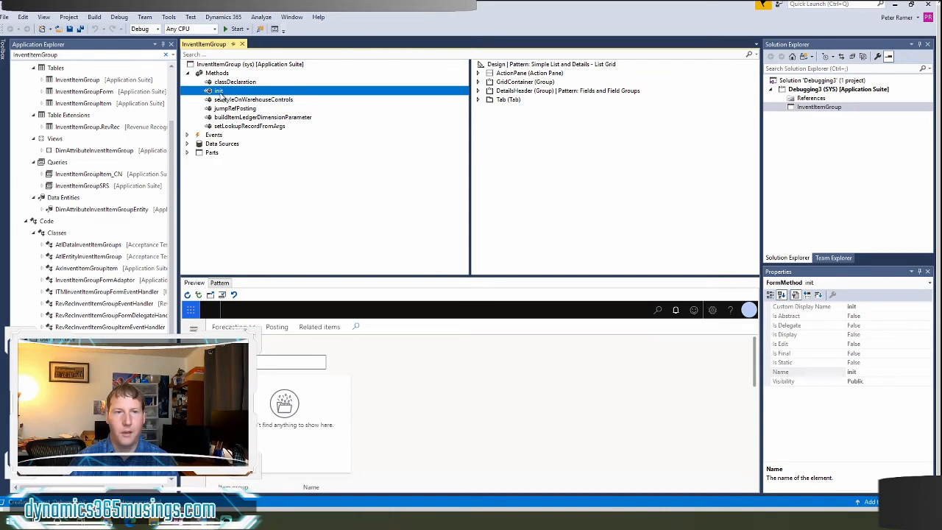
# Step: View the InventItemGroup form's X++ code and set breakpoints on setLookupRecordFromArgs and the asset parameters check in init
pyautogui.rightClick(819, 106)
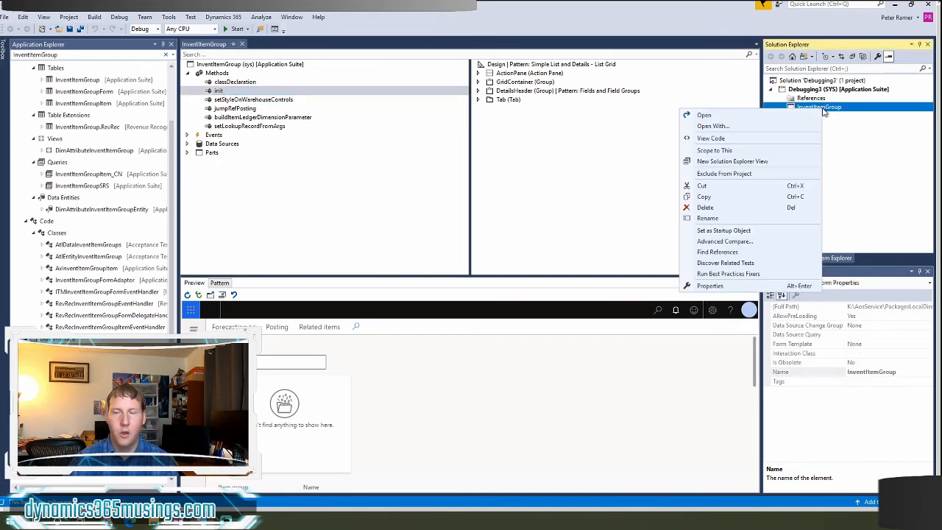
pyautogui.moveTo(842, 115)
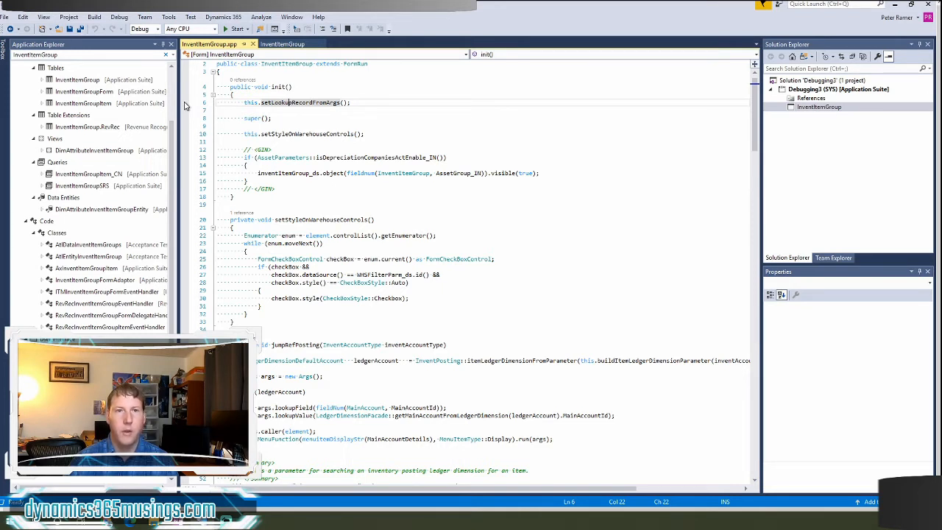
pyautogui.click(185, 103)
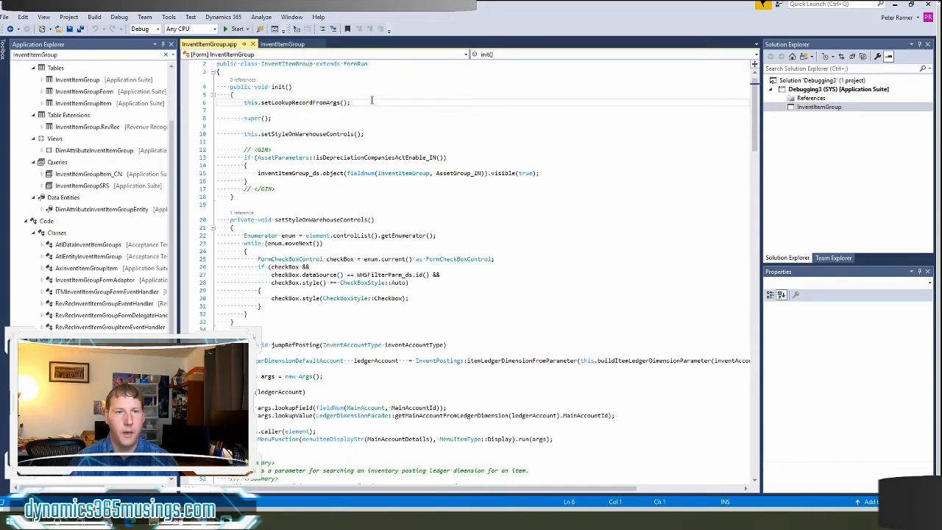
pyautogui.click(195, 103)
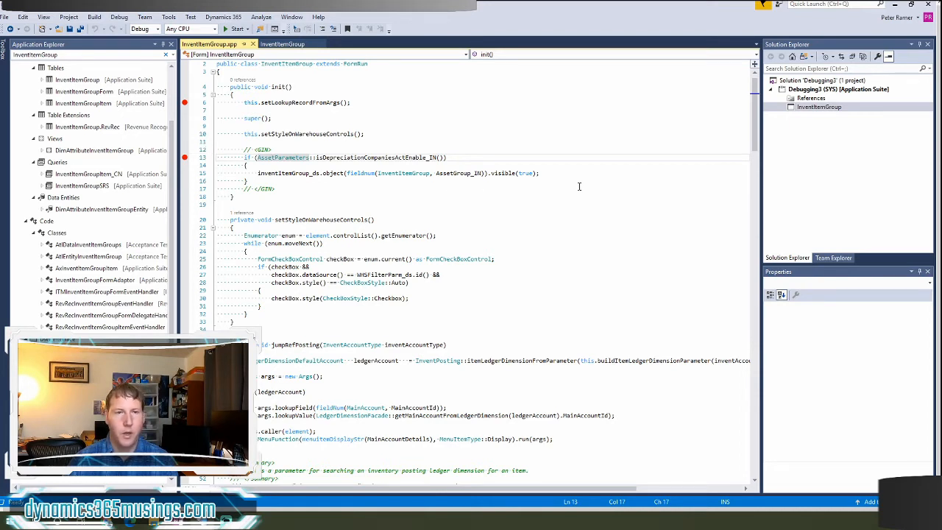
pyautogui.moveTo(567, 192)
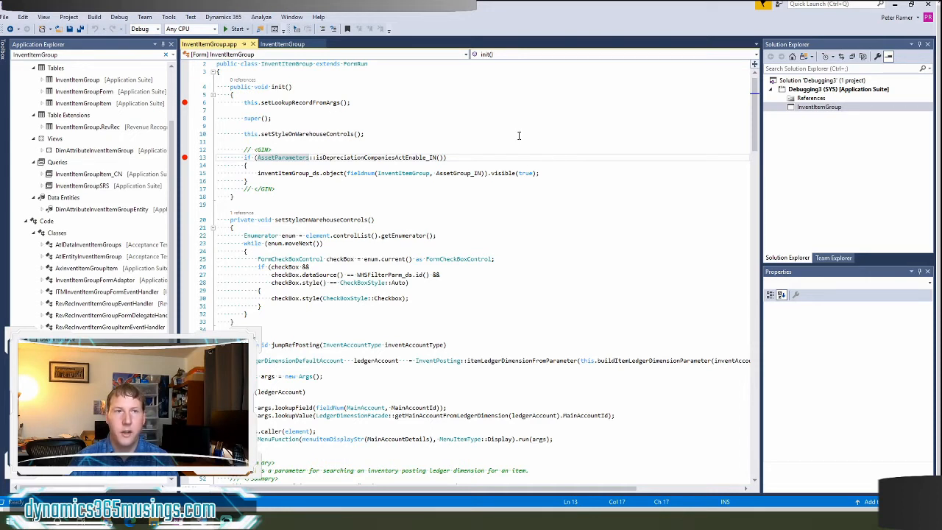
pyautogui.click(119, 16)
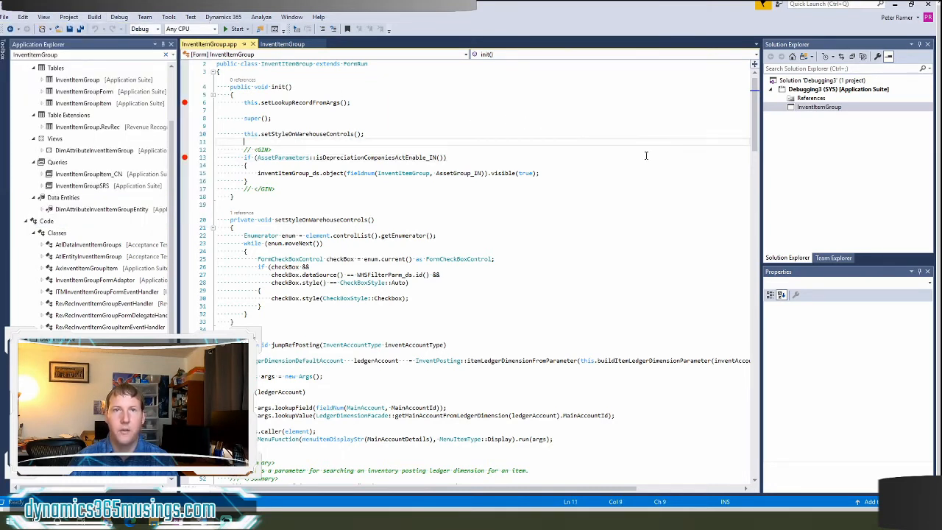
pyautogui.moveTo(705, 161)
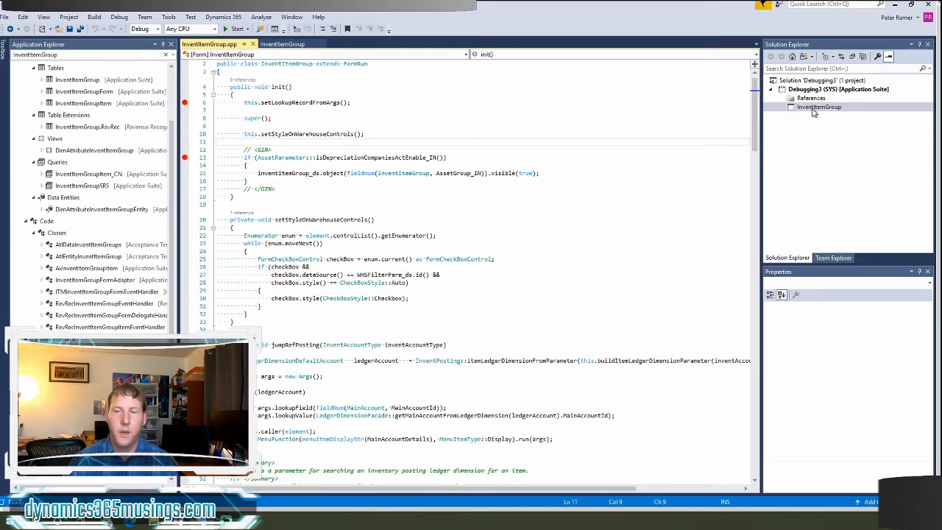
# Step: Make InventItemGroup the startup object and start debugging the project
pyautogui.rightClick(819, 106)
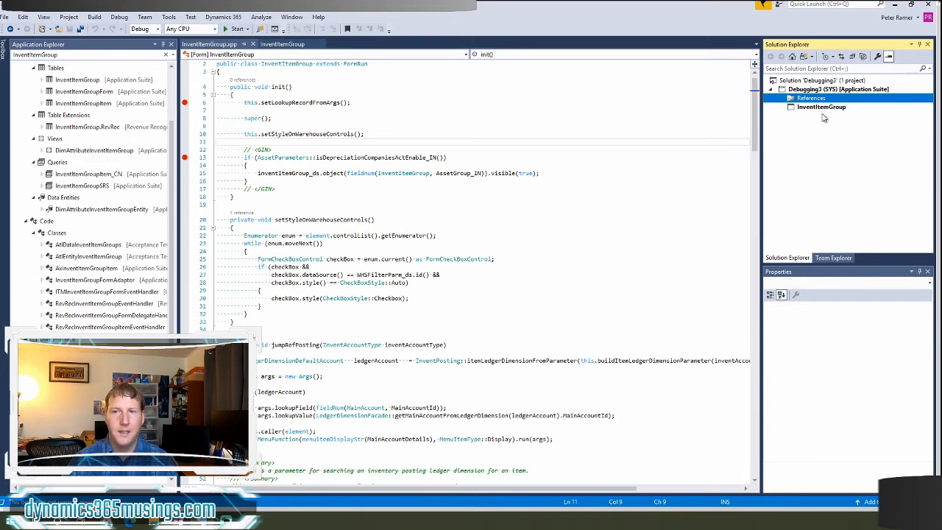
pyautogui.moveTo(817, 120)
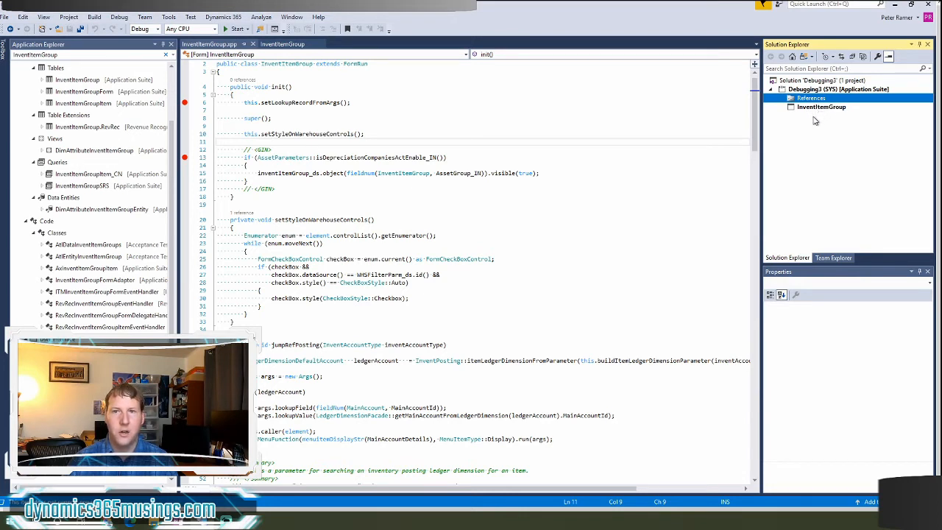
pyautogui.moveTo(826, 159)
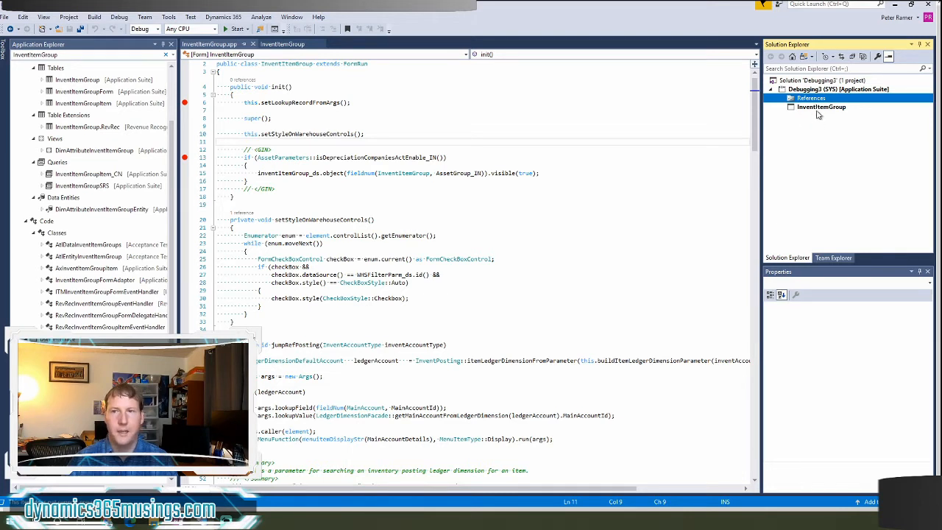
pyautogui.click(822, 106)
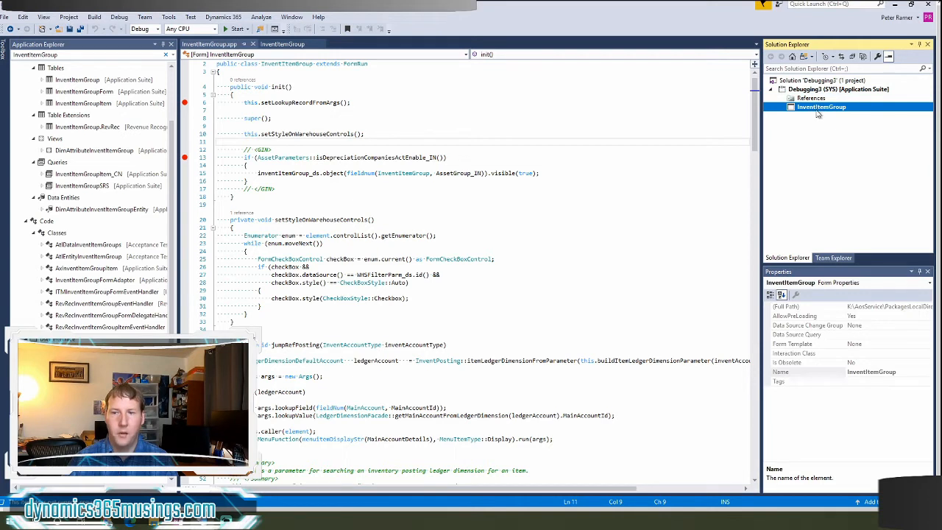
pyautogui.moveTo(813, 124)
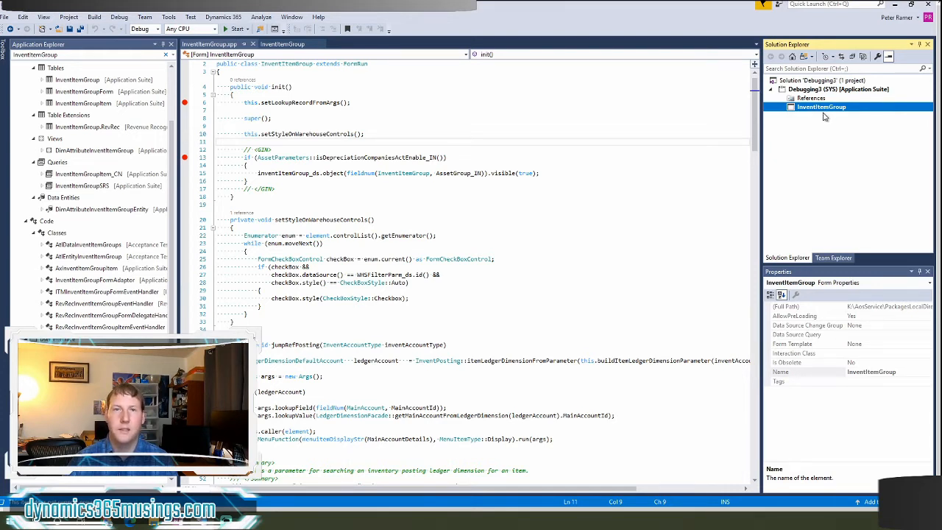
pyautogui.moveTo(833, 115)
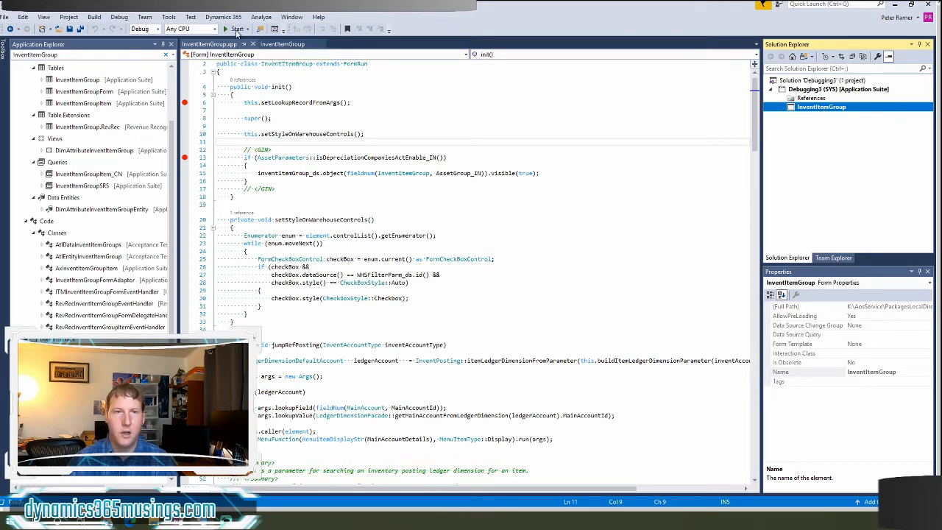
pyautogui.moveTo(236, 30)
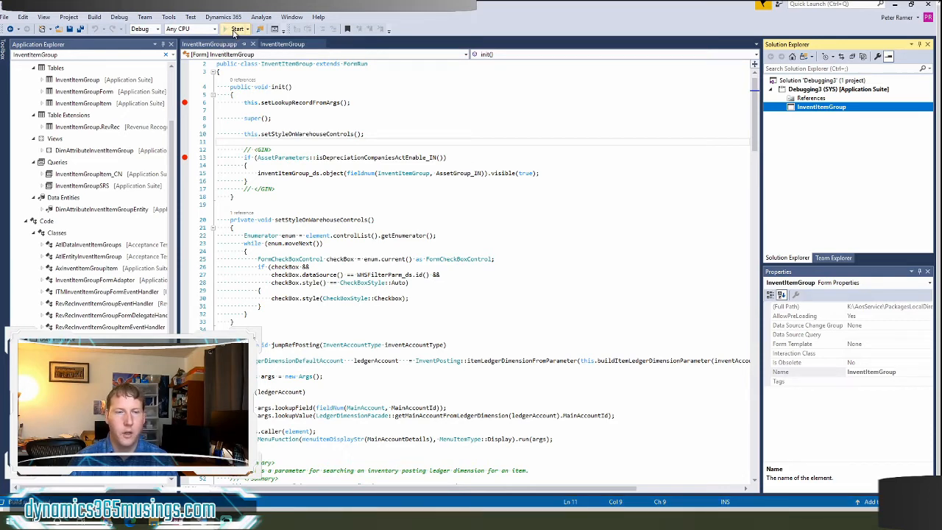
pyautogui.click(238, 29)
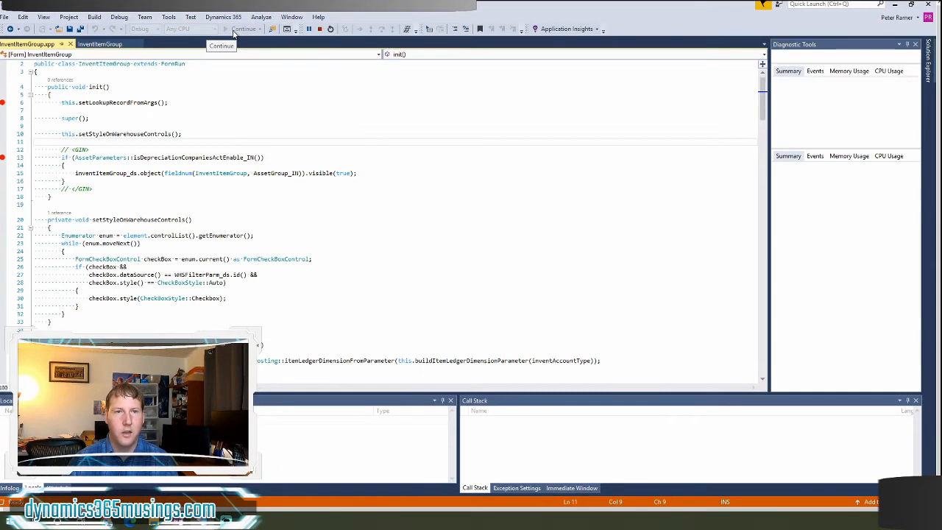
pyautogui.click(244, 29)
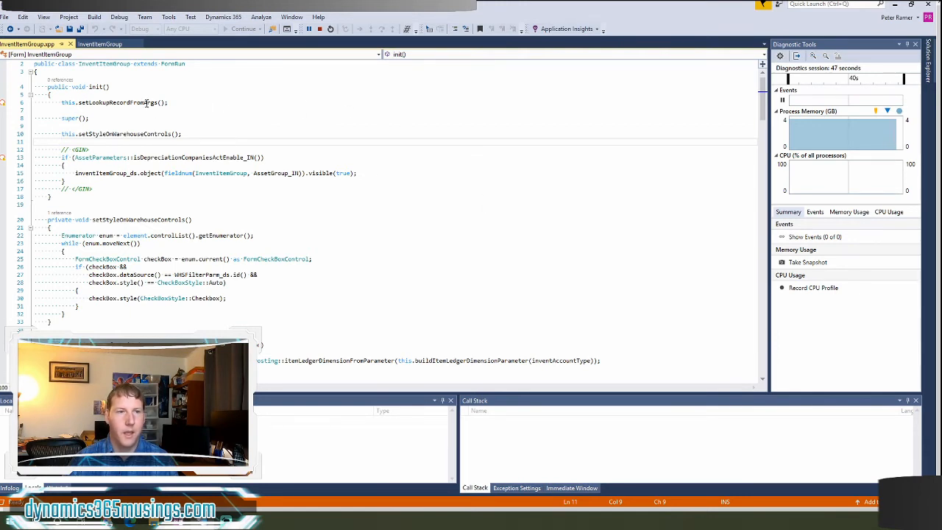
pyautogui.moveTo(130, 103)
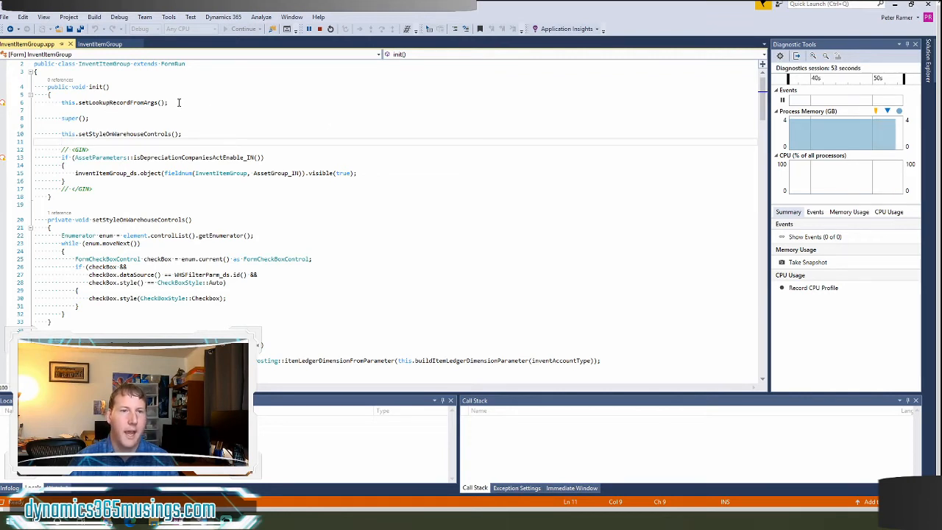
pyautogui.scroll(-3)
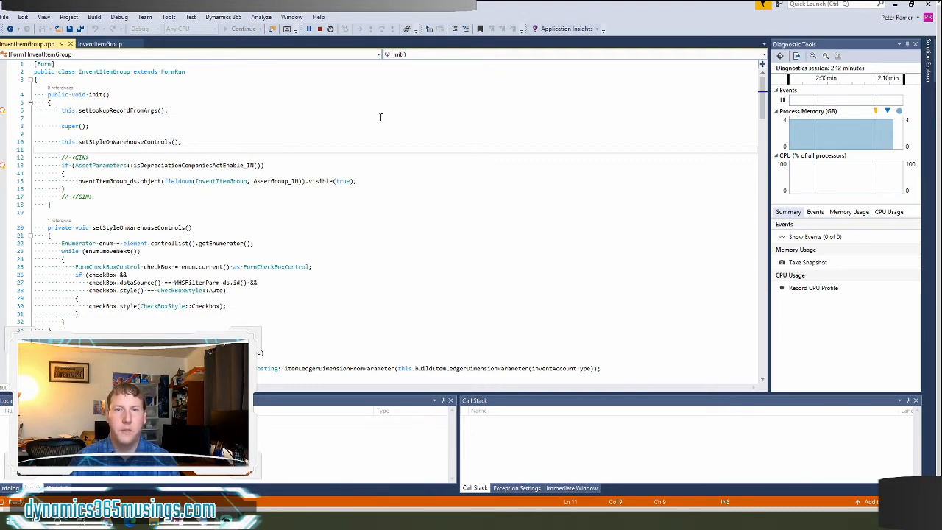
pyautogui.moveTo(368, 118)
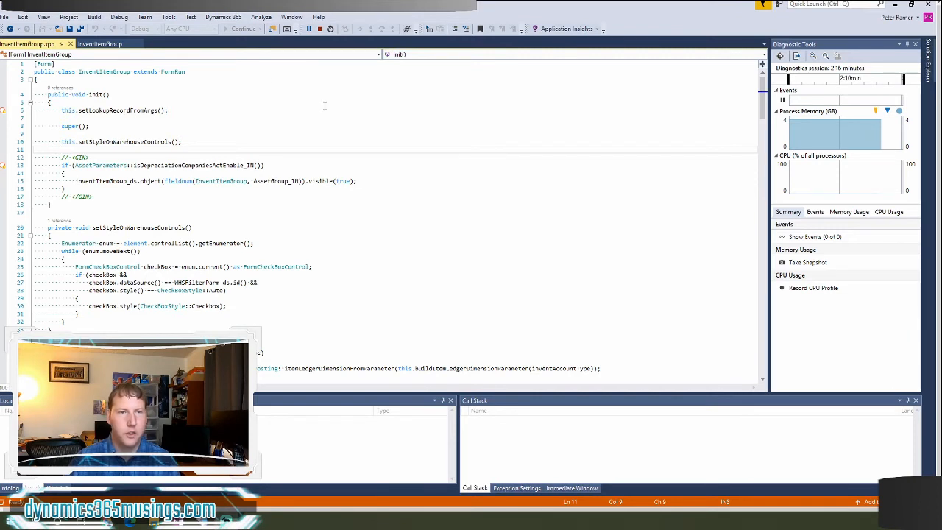
# Step: Review the debugger's General and Symbols settings under Tools > Options > Debugging
pyautogui.click(224, 16)
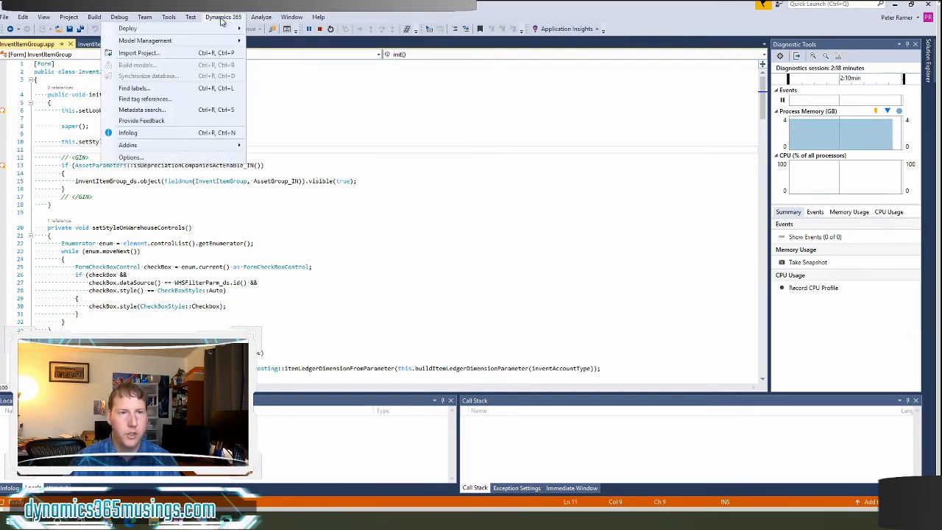
pyautogui.moveTo(131, 158)
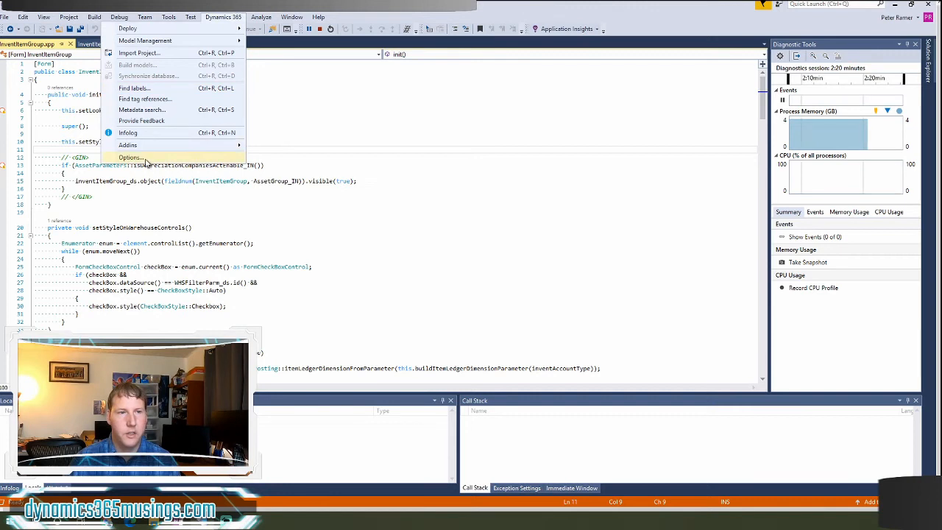
pyautogui.click(129, 157)
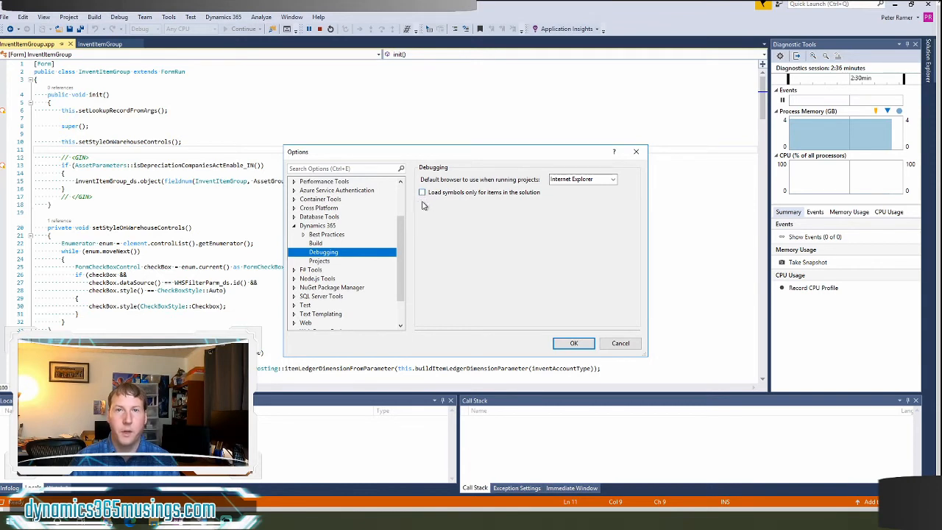
pyautogui.moveTo(453, 201)
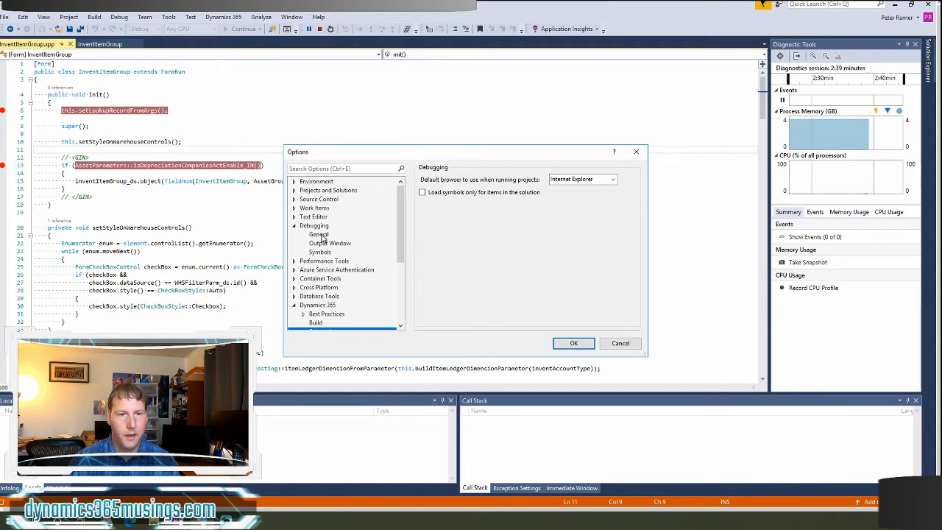
pyautogui.click(318, 236)
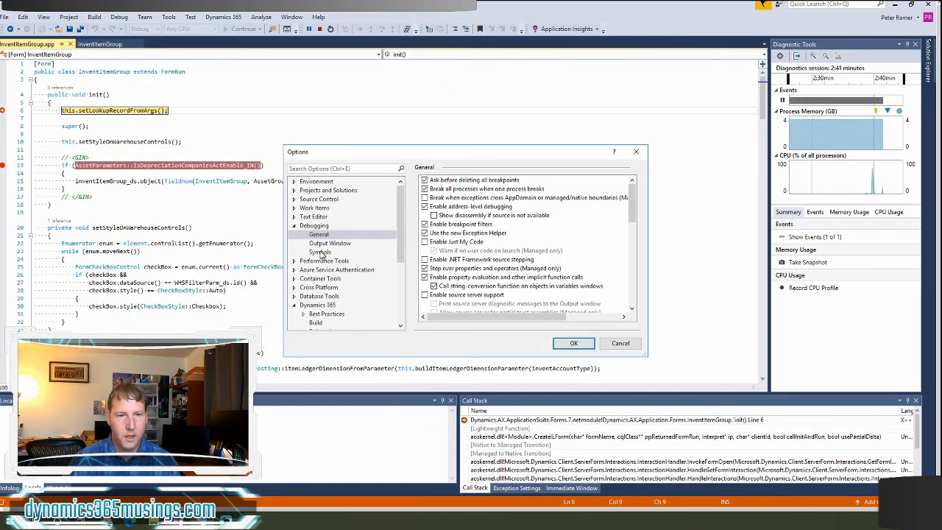
pyautogui.click(321, 252)
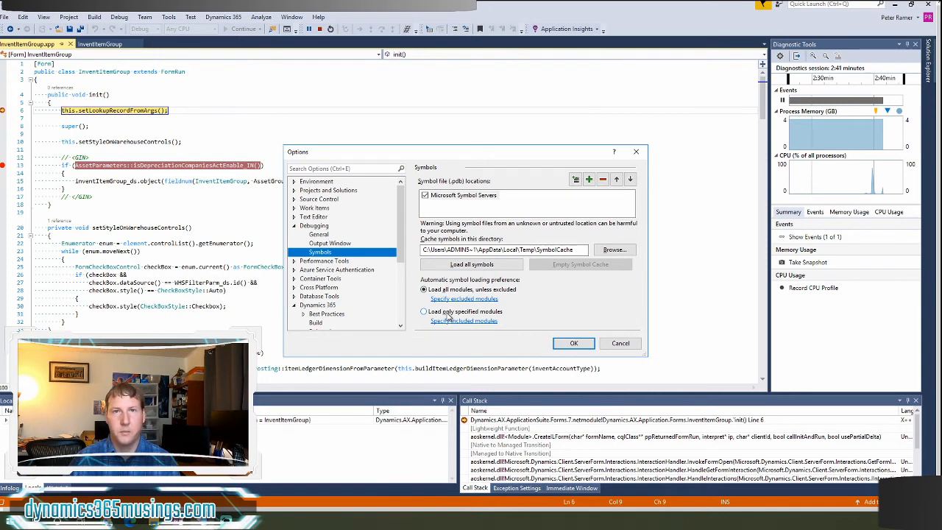
pyautogui.moveTo(561, 320)
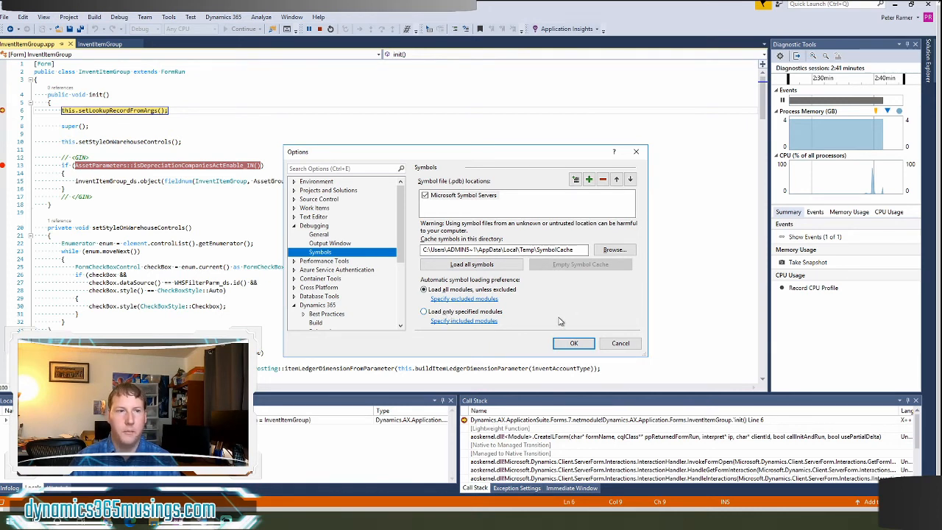
pyautogui.moveTo(624, 330)
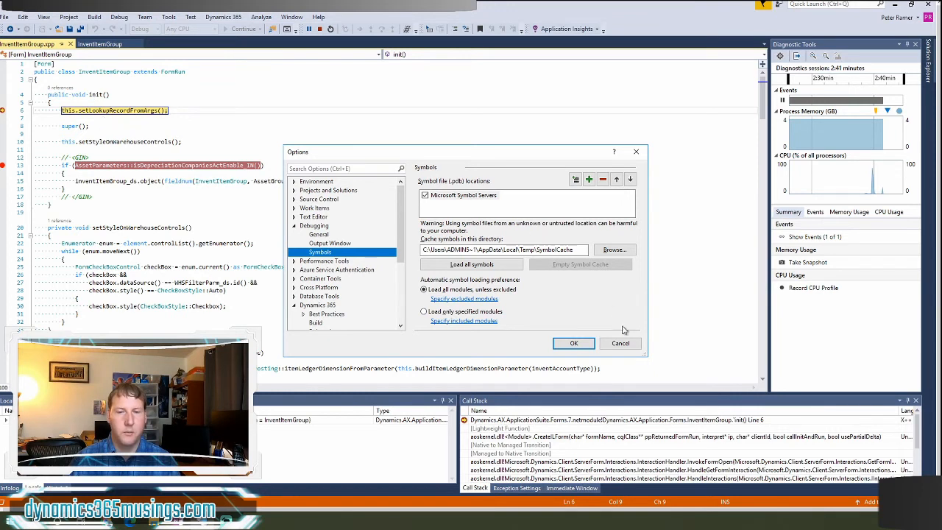
# Step: Accept the Options settings, leaving the debugger paused at the init breakpoint
pyautogui.click(574, 343)
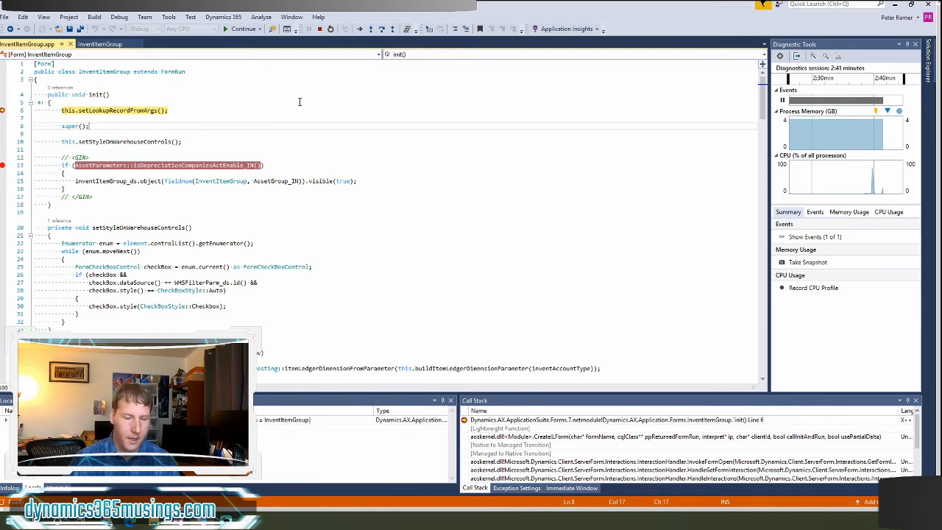
pyautogui.moveTo(368, 30)
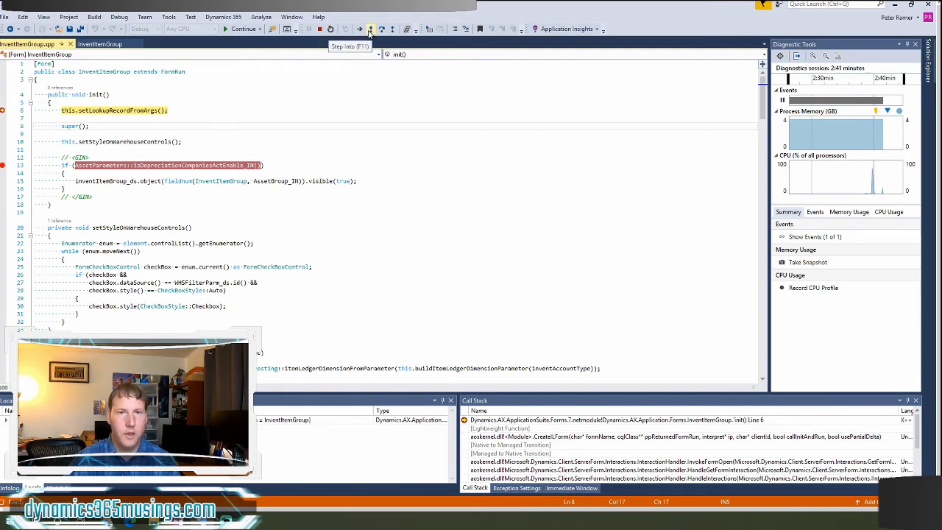
pyautogui.moveTo(359, 30)
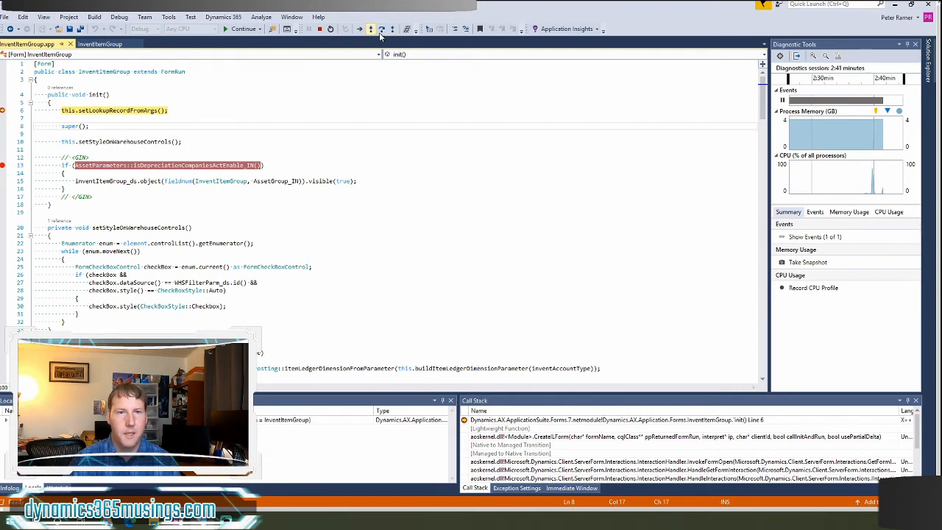
pyautogui.moveTo(393, 29)
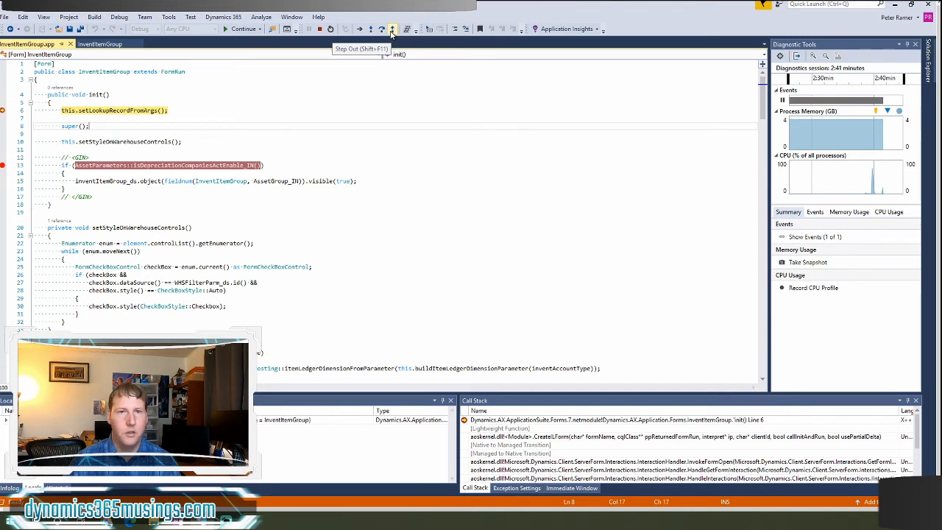
pyautogui.moveTo(381, 30)
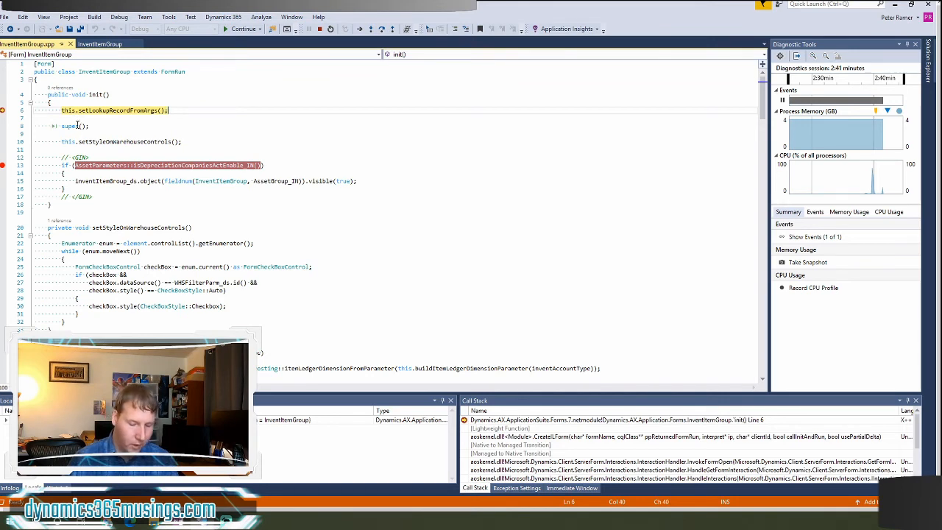
# Step: Step over the super() call and step into setStyleOnWarehouseControls, pausing at the checkbox control line
pyautogui.press('F10')
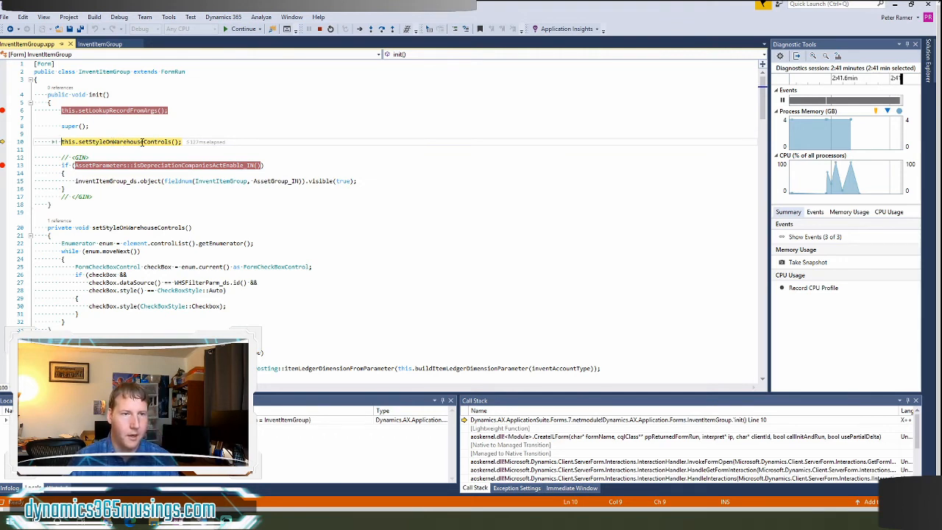
pyautogui.press('F11')
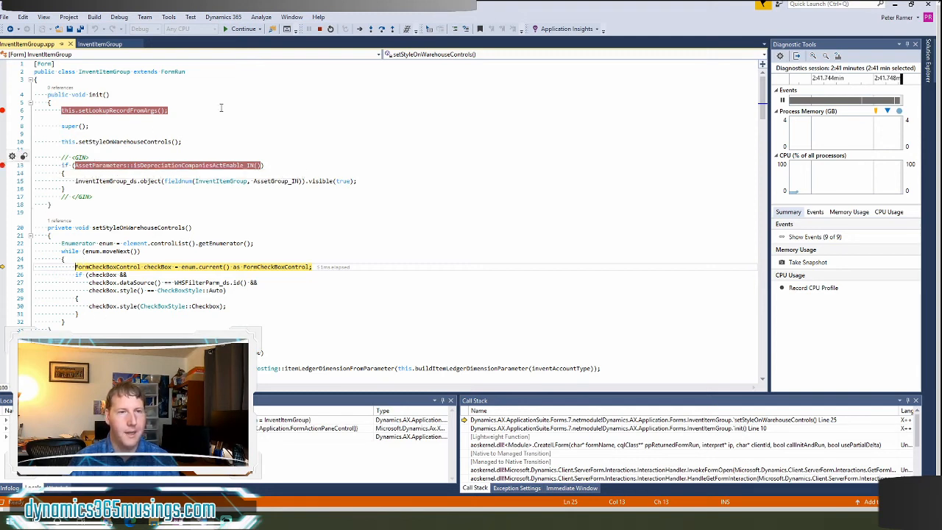
pyautogui.moveTo(244, 30)
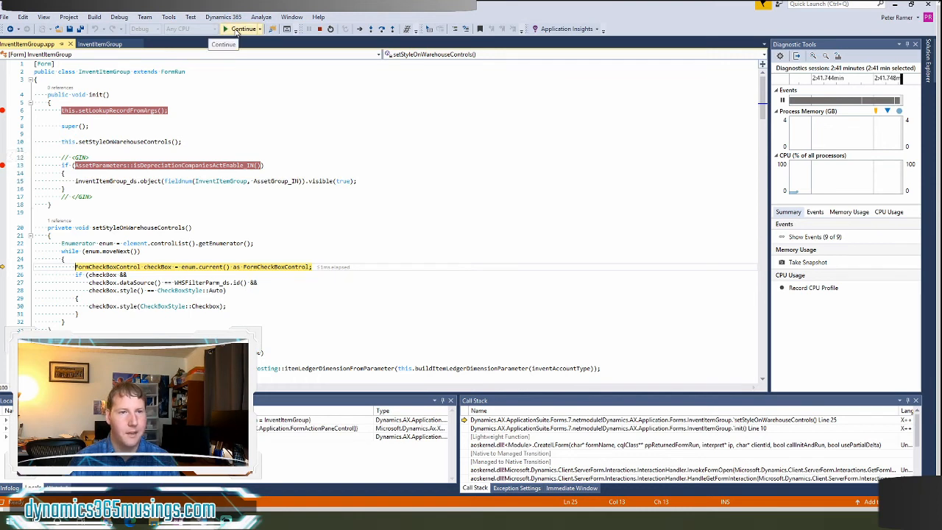
# Step: Continue to the breakpoint at the InventParameters check in init and show the Locals window
pyautogui.click(243, 30)
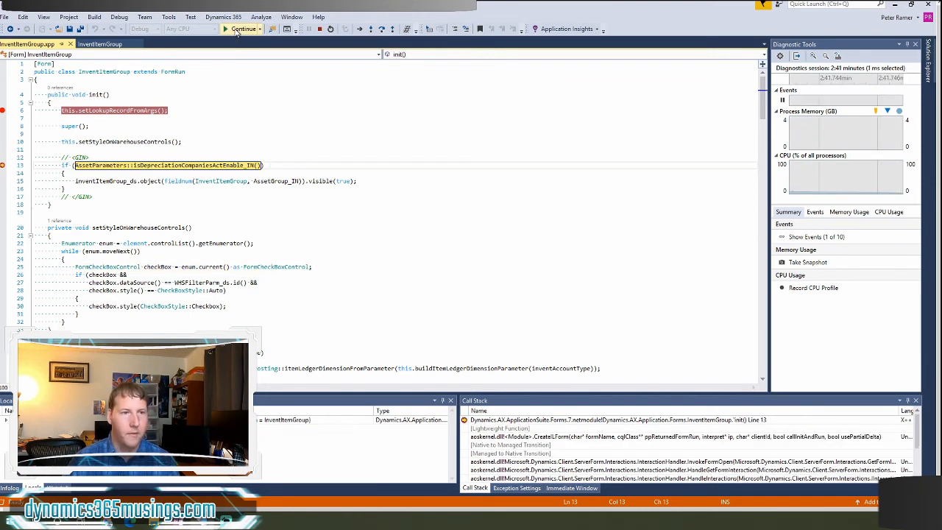
pyautogui.click(243, 28)
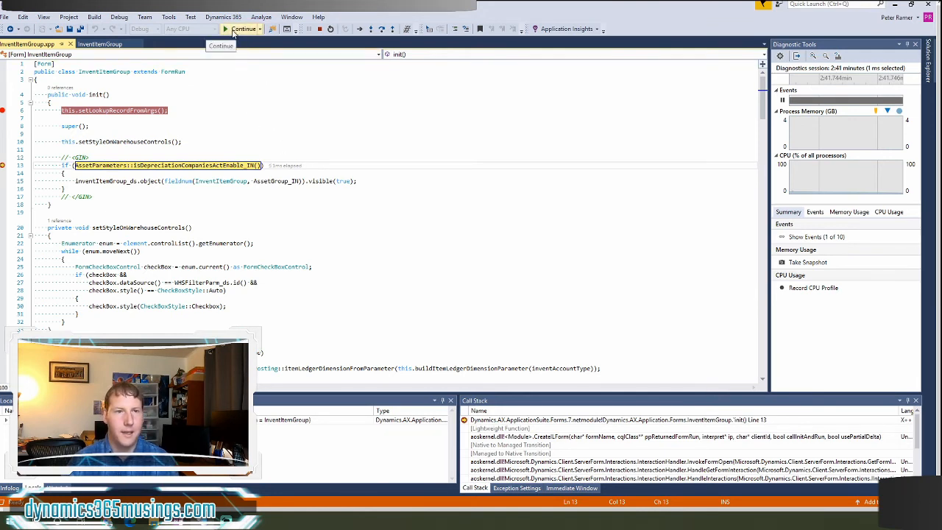
pyautogui.click(244, 30)
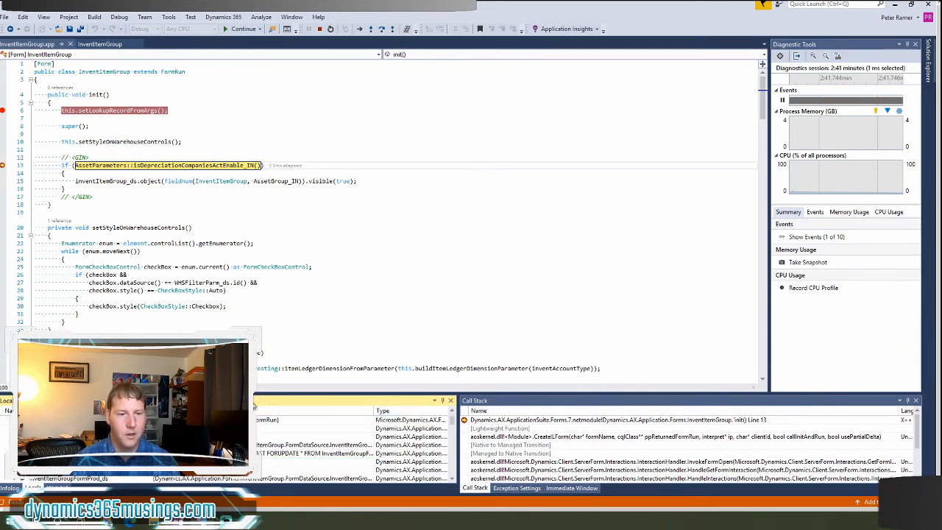
# Step: Expand a local variable's fields and examine the second frame in the Call Stack
pyautogui.click(346, 429)
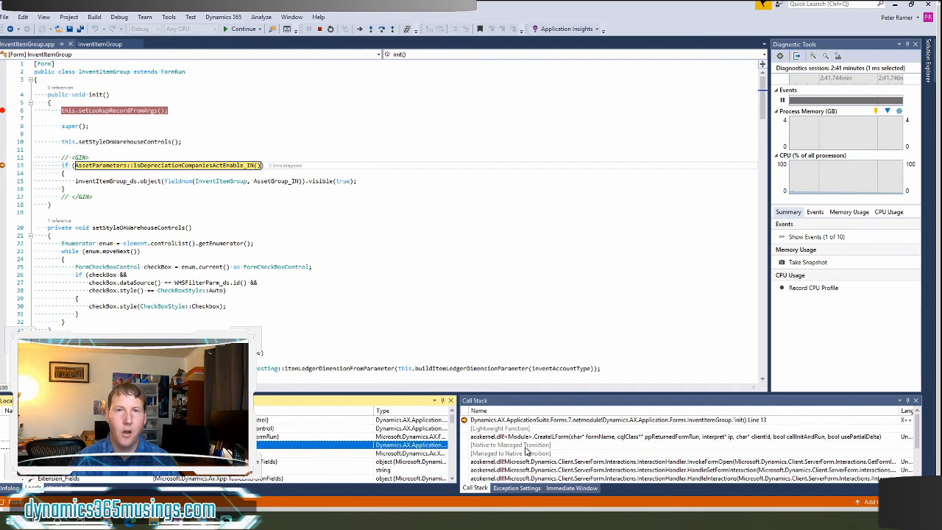
pyautogui.moveTo(546, 426)
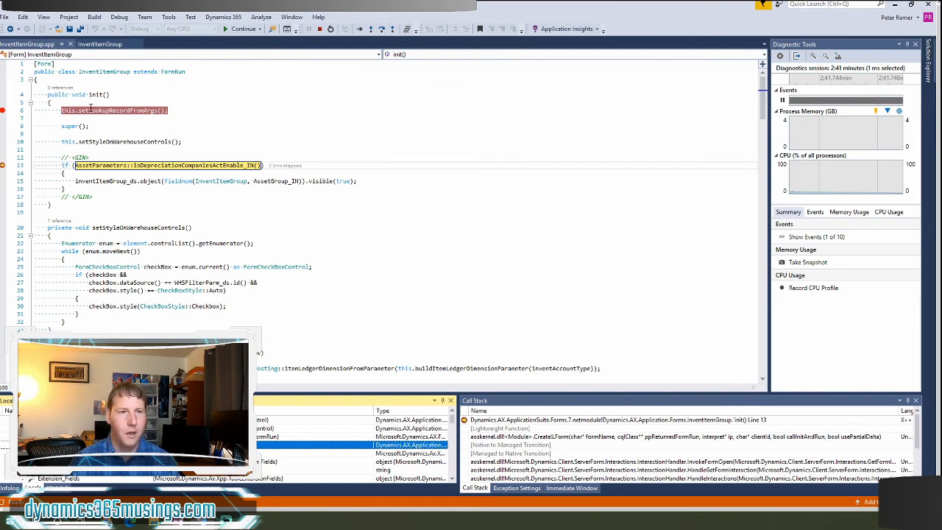
pyautogui.moveTo(590, 439)
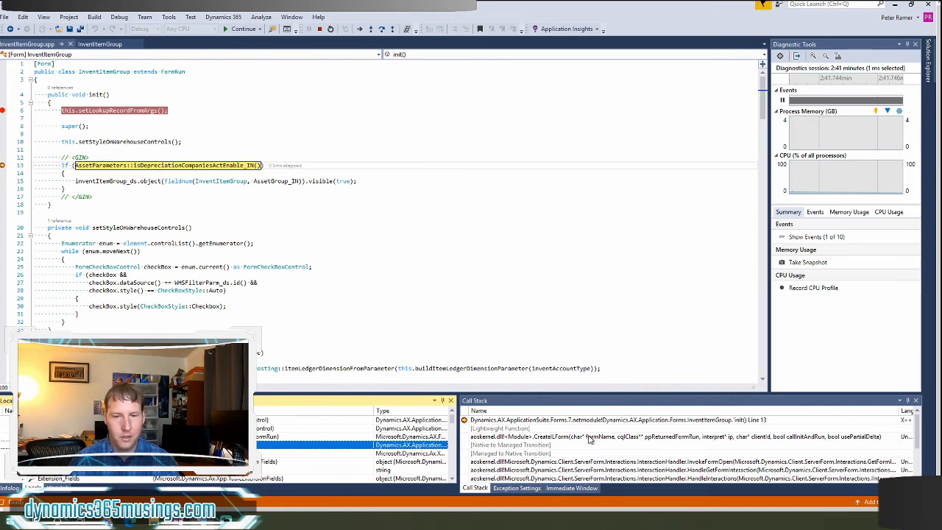
pyautogui.click(663, 436)
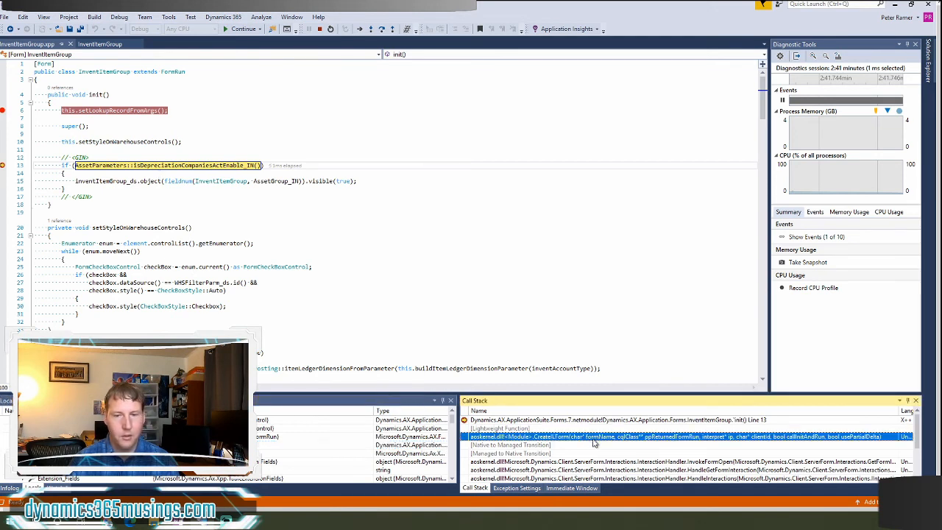
pyautogui.moveTo(621, 452)
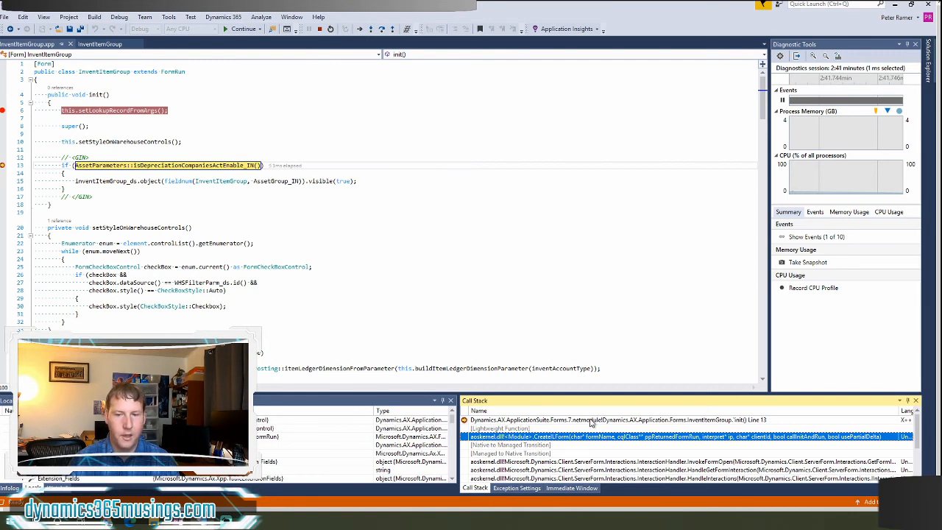
pyautogui.moveTo(692, 449)
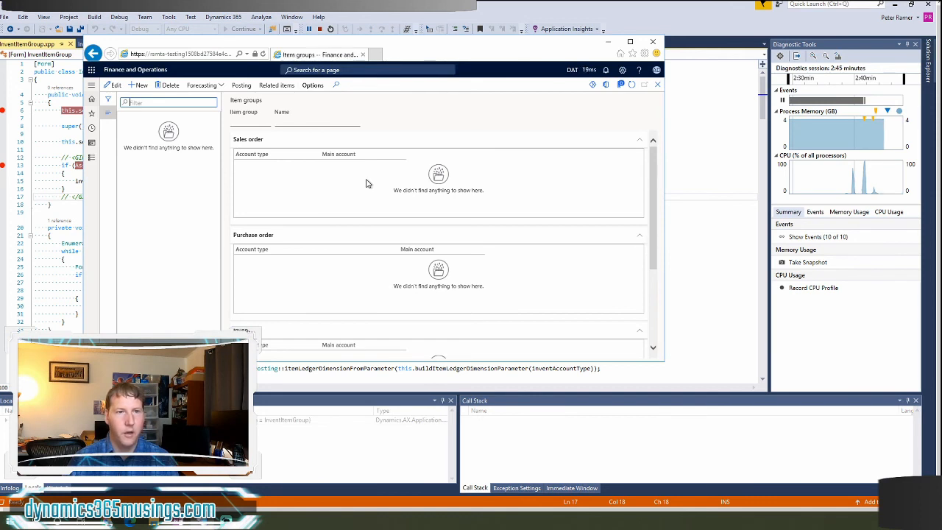
pyautogui.moveTo(573, 71)
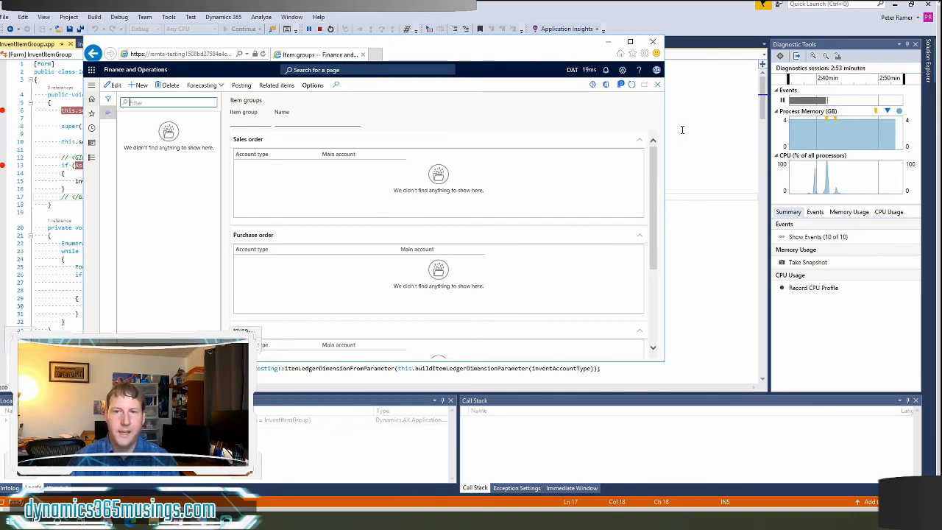
# Step: Return to the Visual Studio code editor after the Item groups form loads in the browser
pyautogui.click(101, 44)
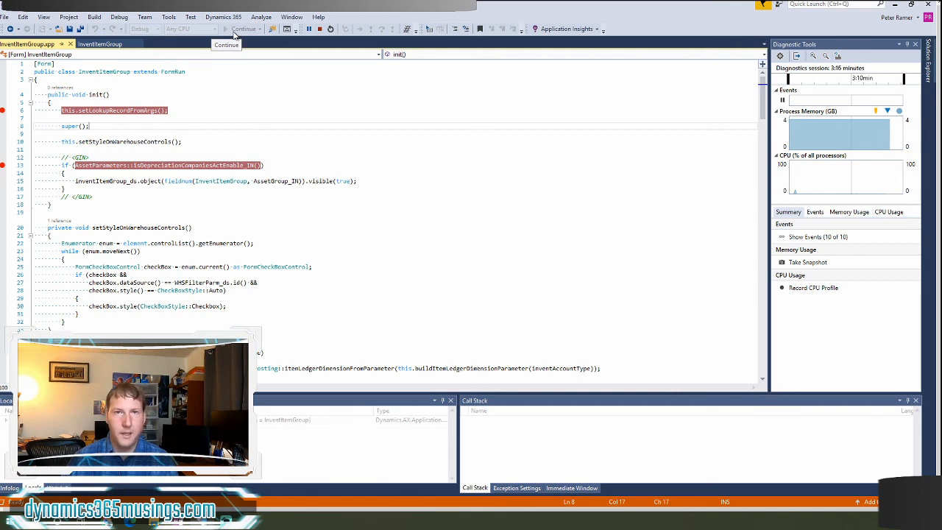
pyautogui.moveTo(119, 16)
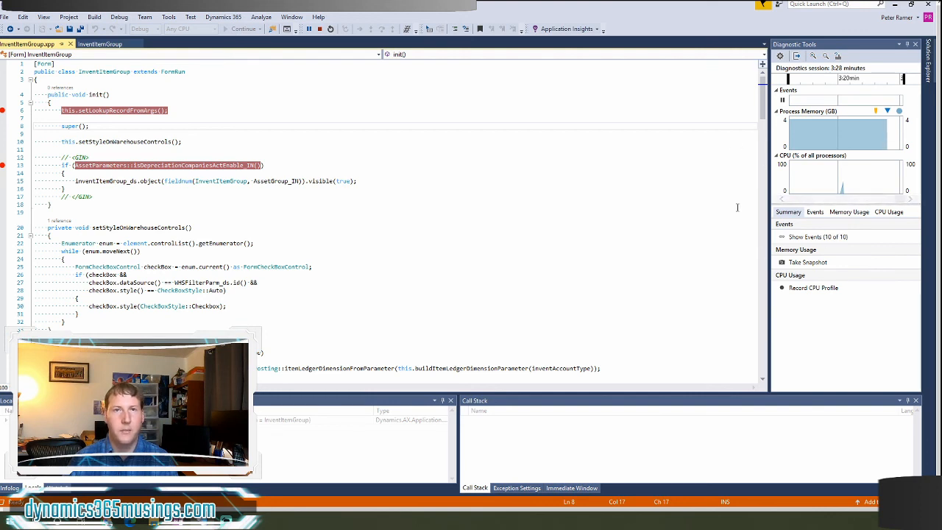
pyautogui.moveTo(660, 223)
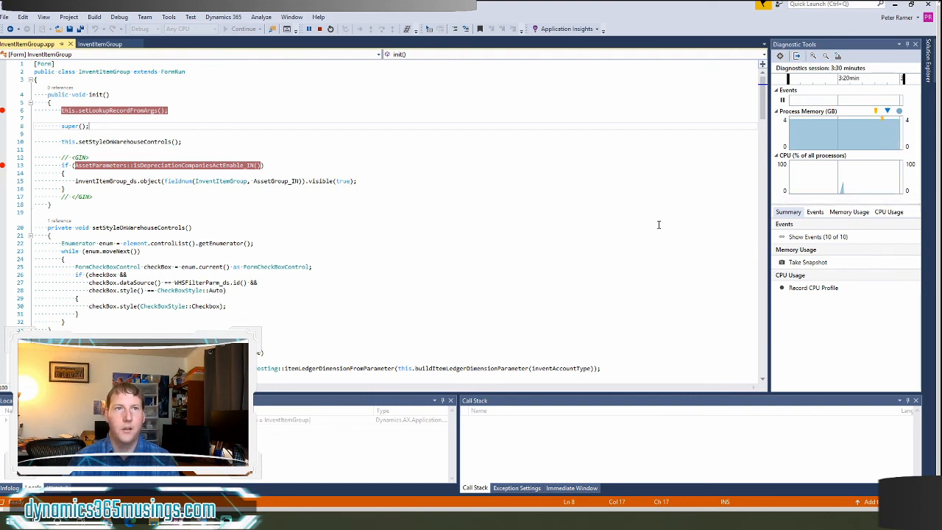